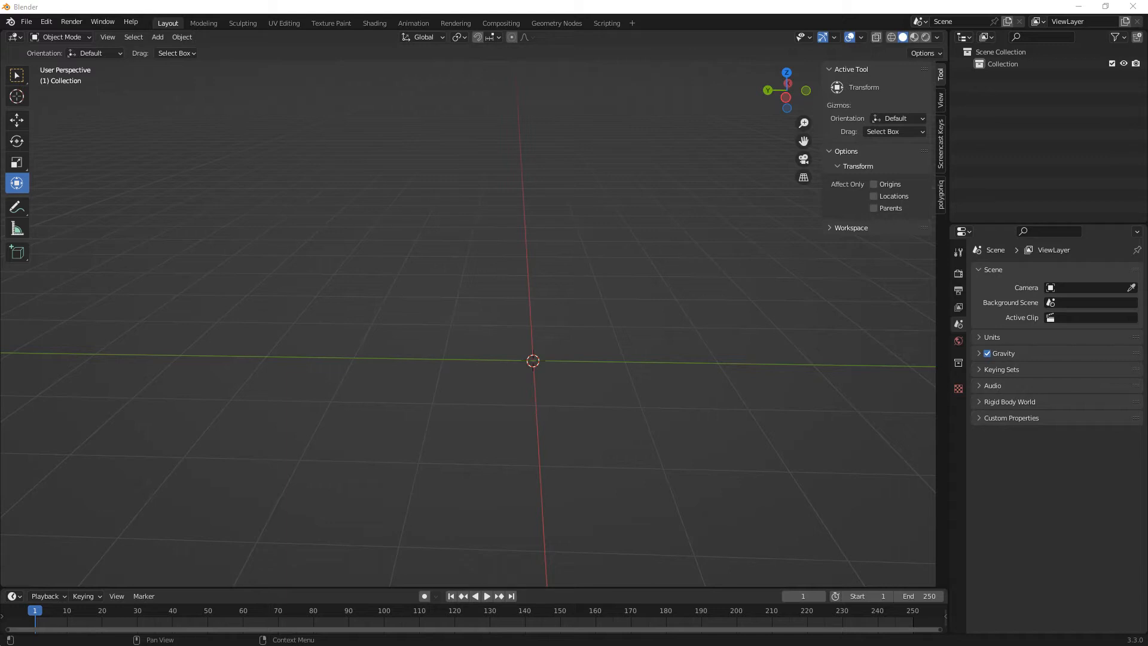
{"action": "mouse_move", "coordinate": [571, 370]}
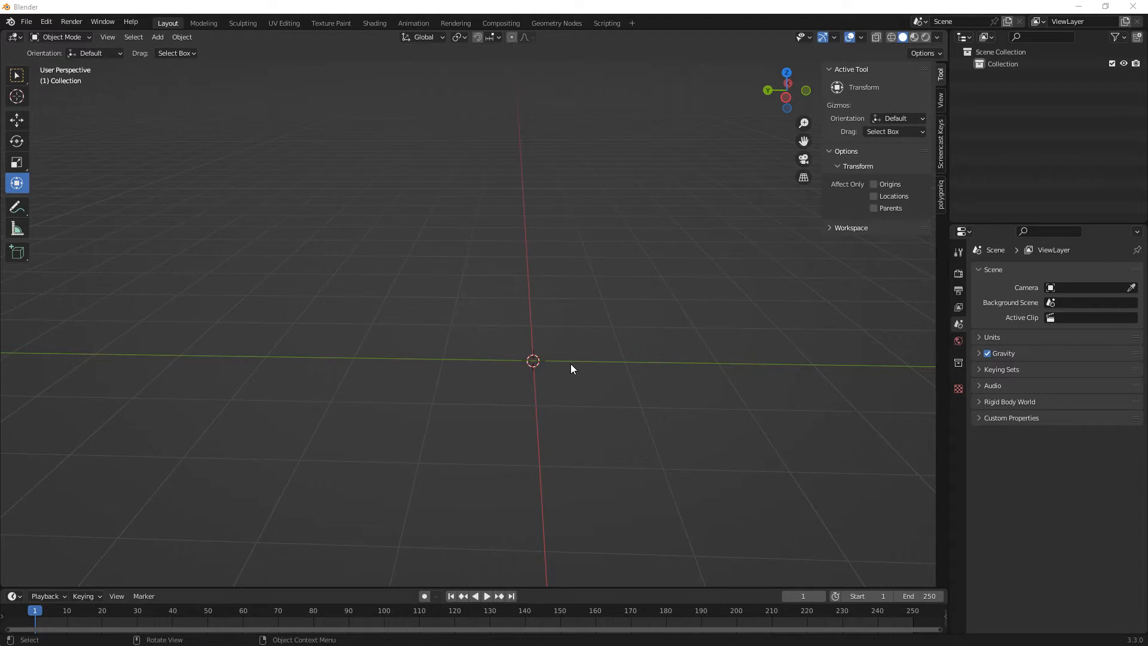
- Add a cube and scale it along X to about 0.238 into a thin wall slab
{"action": "key", "text": "shift+a"}
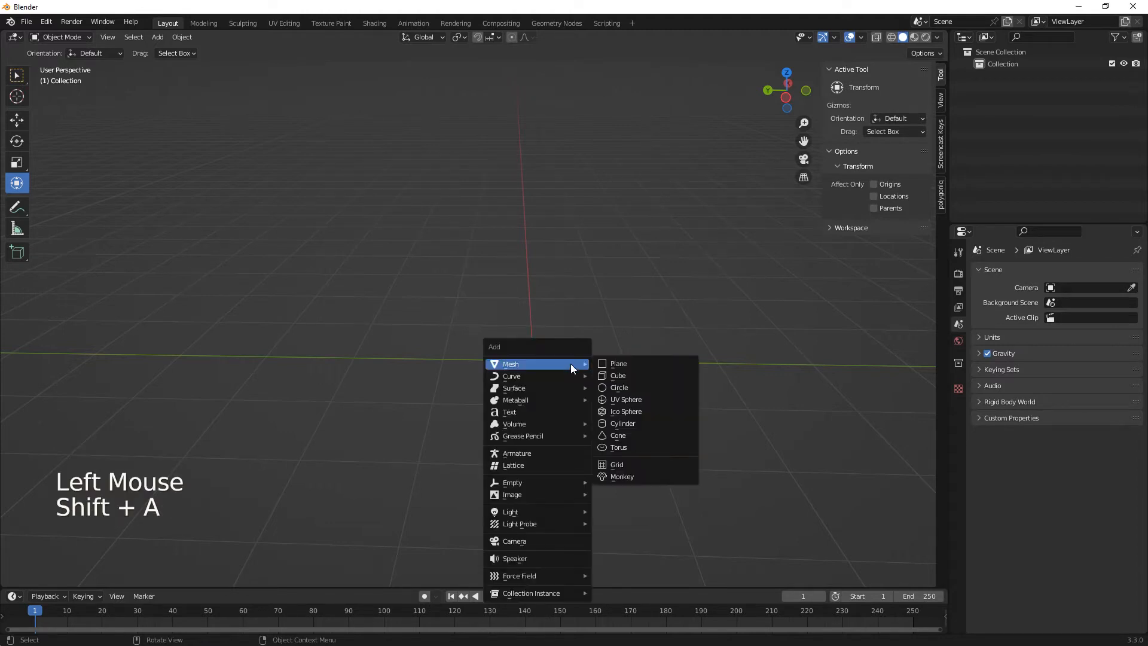
{"action": "left_click", "coordinate": [617, 374]}
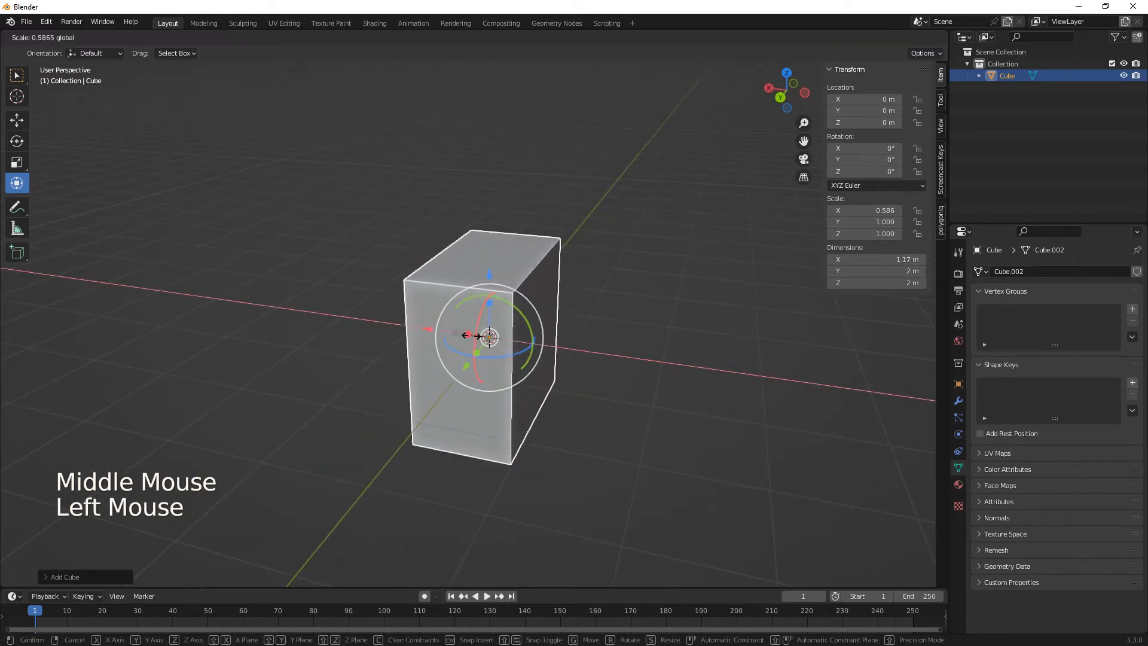
{"action": "left_click", "coordinate": [611, 369]}
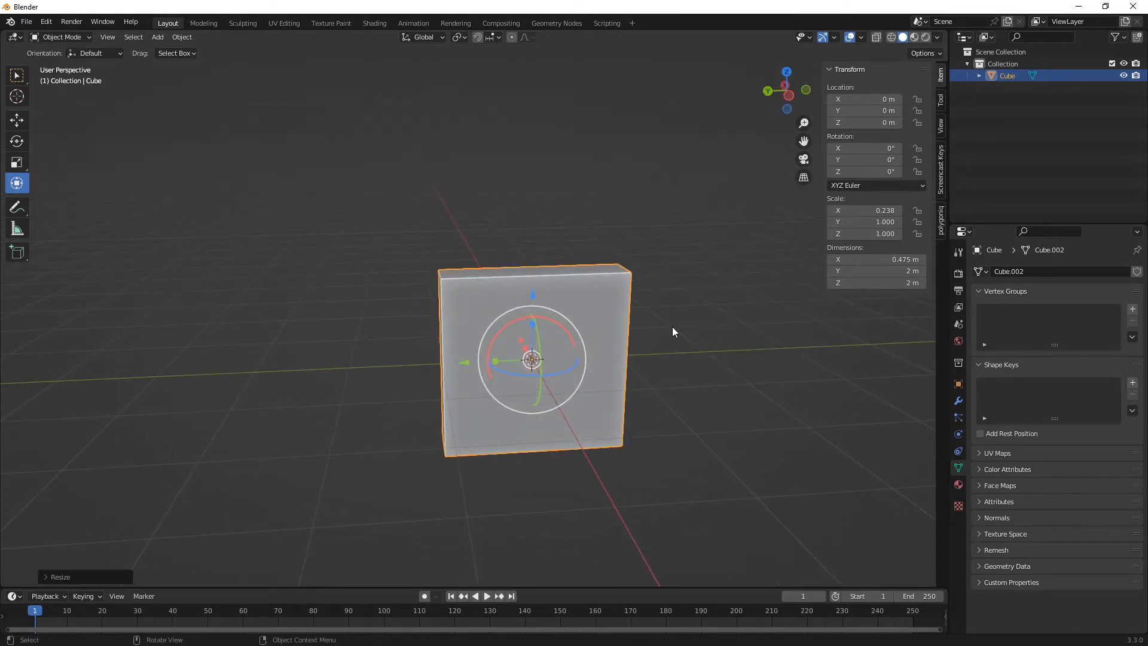
- Export the slab as FBX named wall01.fbx into the Going to ue5 folder
{"action": "left_click", "coordinate": [25, 22]}
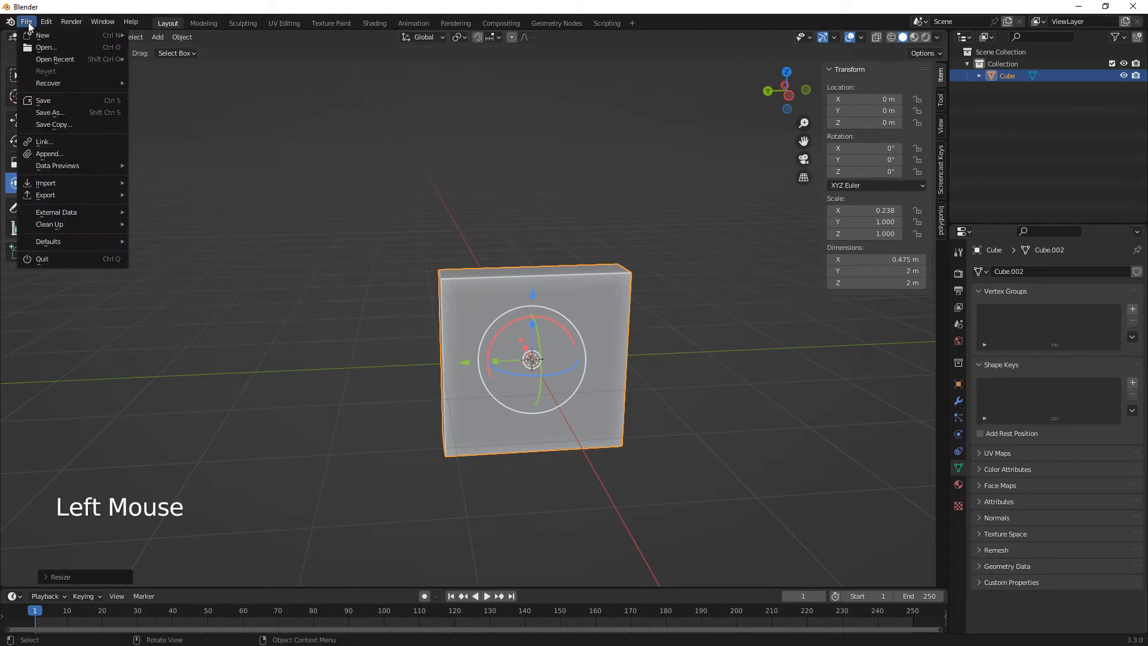
{"action": "left_click", "coordinate": [46, 195]}
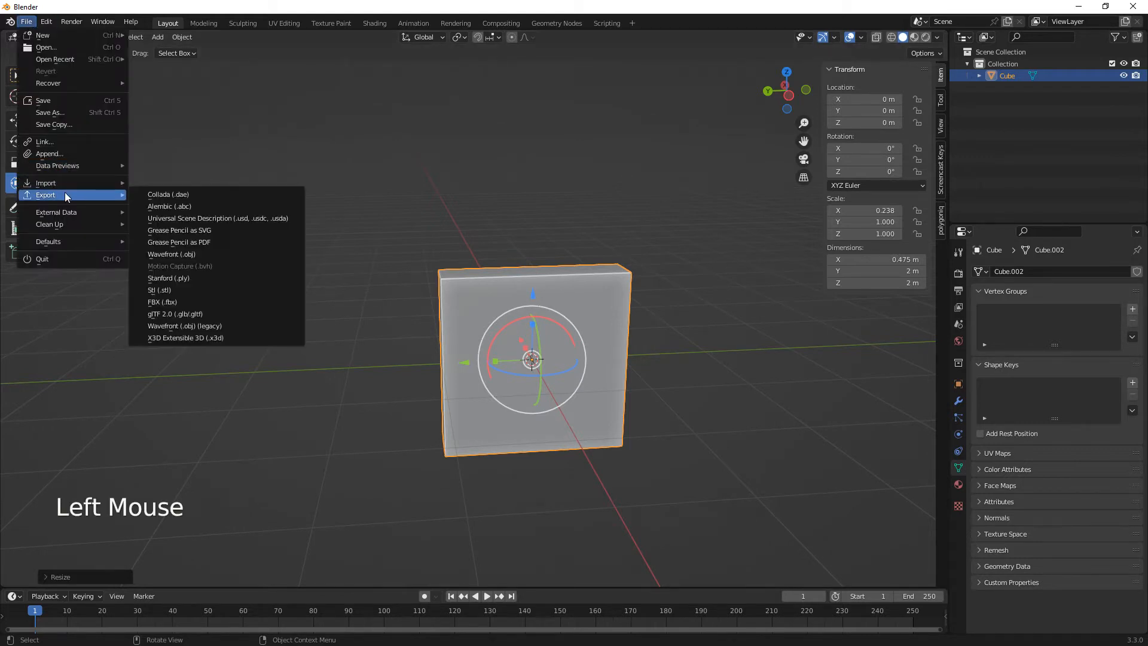
{"action": "left_click", "coordinate": [163, 301]}
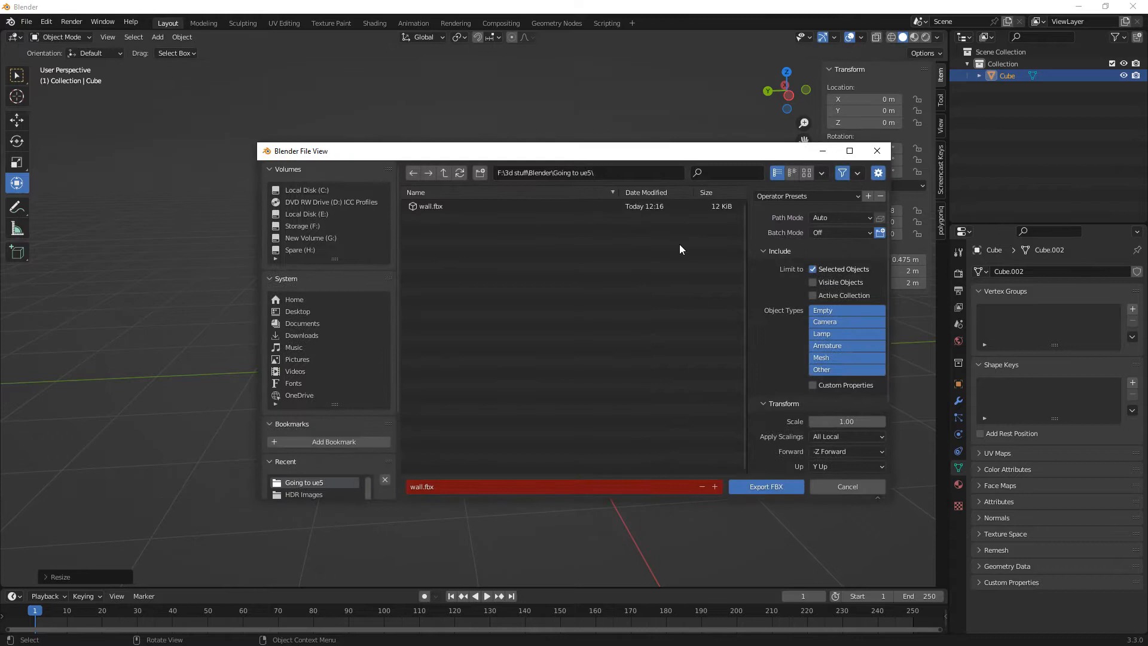
{"action": "left_click", "coordinate": [430, 206]}
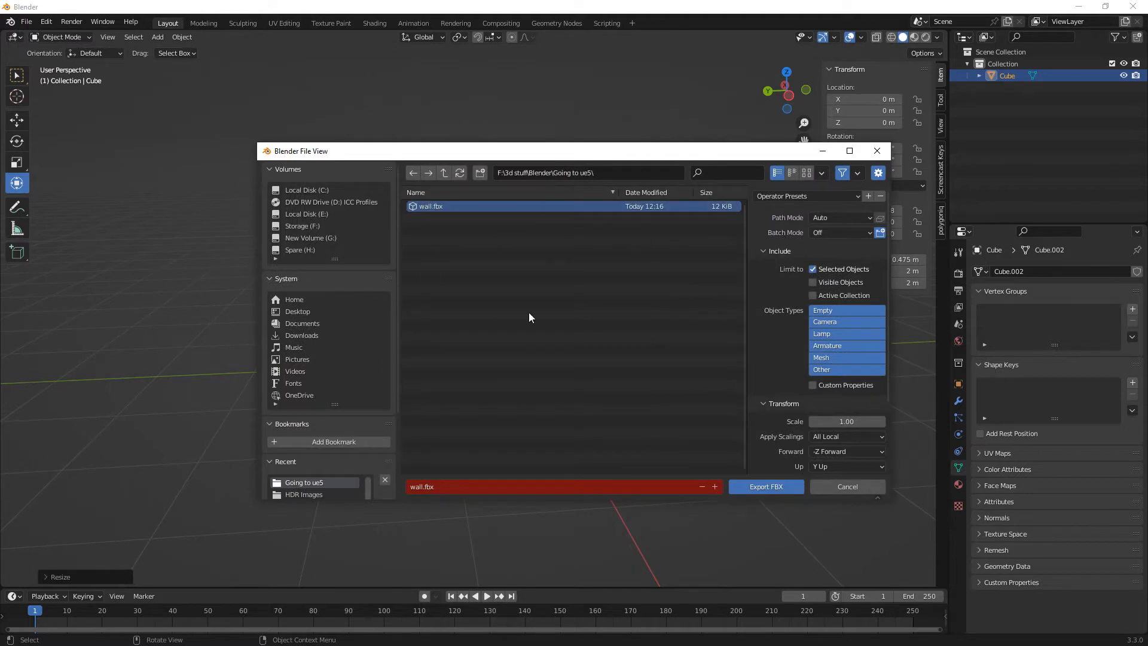
{"action": "mouse_move", "coordinate": [624, 401]}
{"action": "type", "text": "01"}
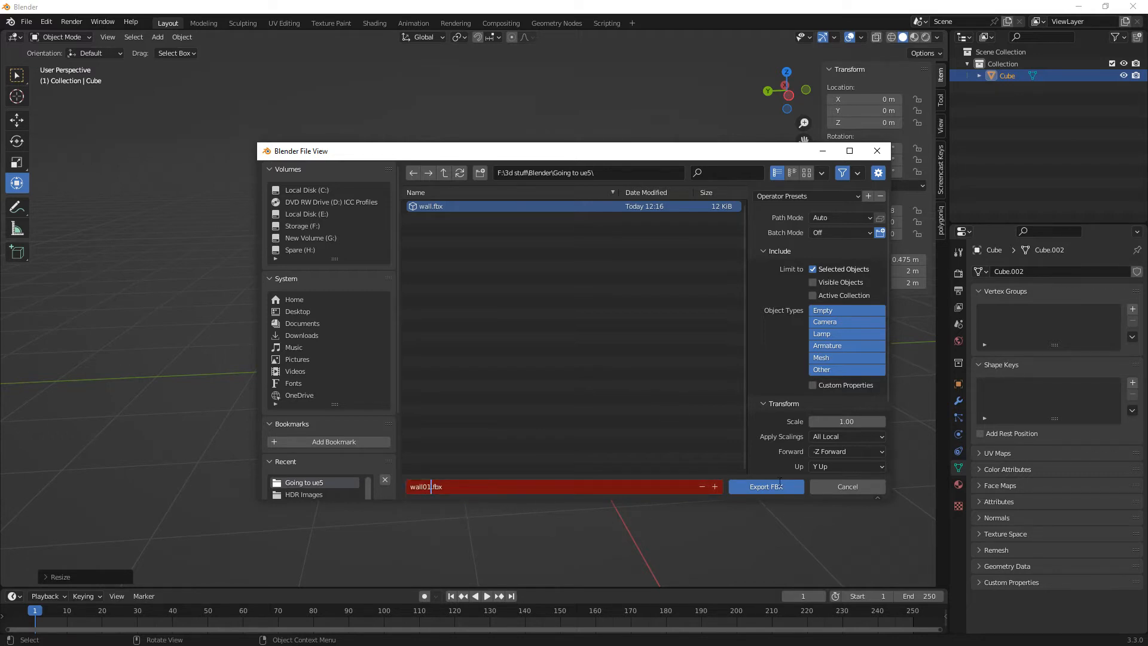
{"action": "left_click", "coordinate": [766, 487]}
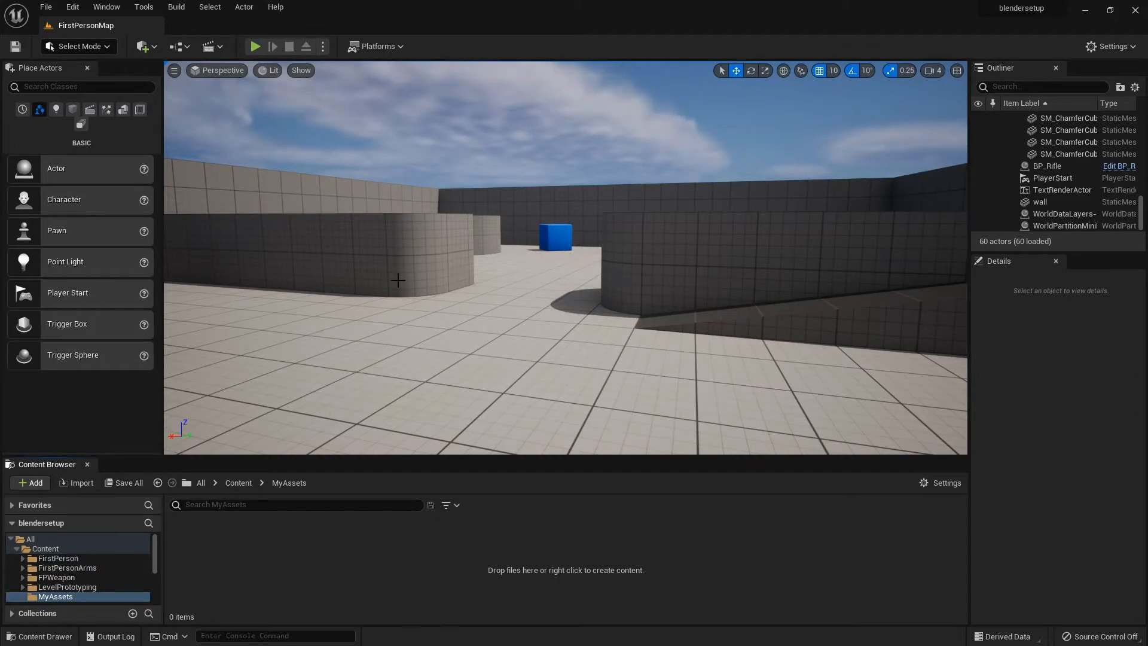
{"action": "mouse_move", "coordinate": [289, 482]}
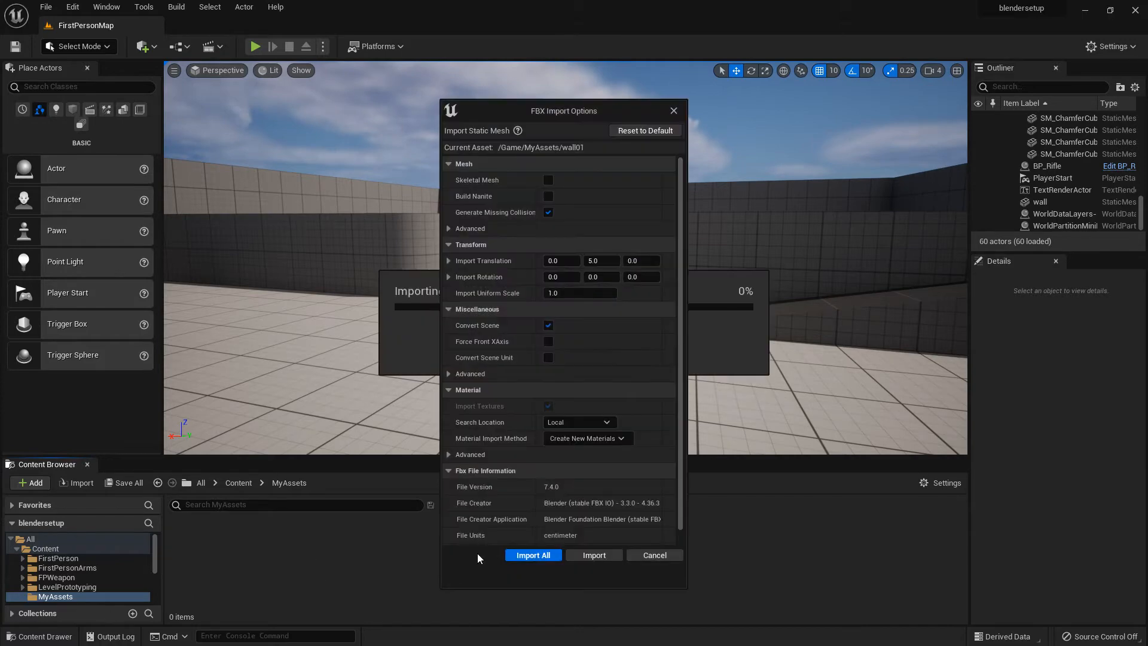
- Import wall01.fbx with default FBX options and dismiss the smoothing-group warning log
{"action": "left_click", "coordinate": [533, 554]}
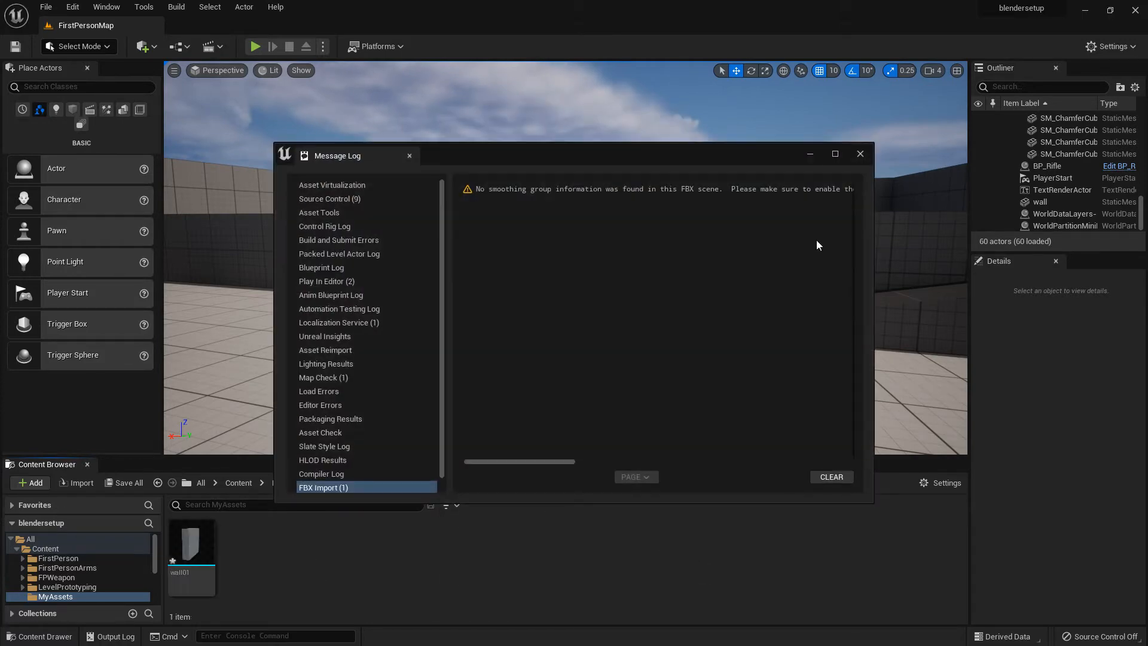
{"action": "left_click", "coordinate": [860, 154]}
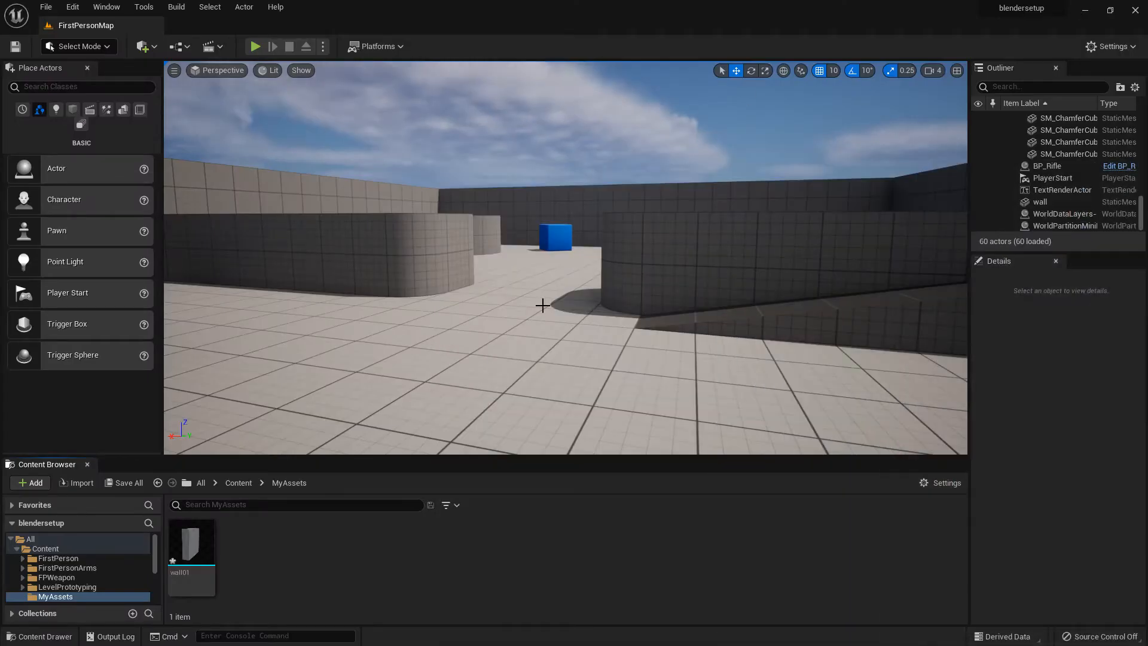
- Drag the wall01 asset from the Content Browser onto the level floor near the blue cube
{"action": "left_click", "coordinate": [190, 542]}
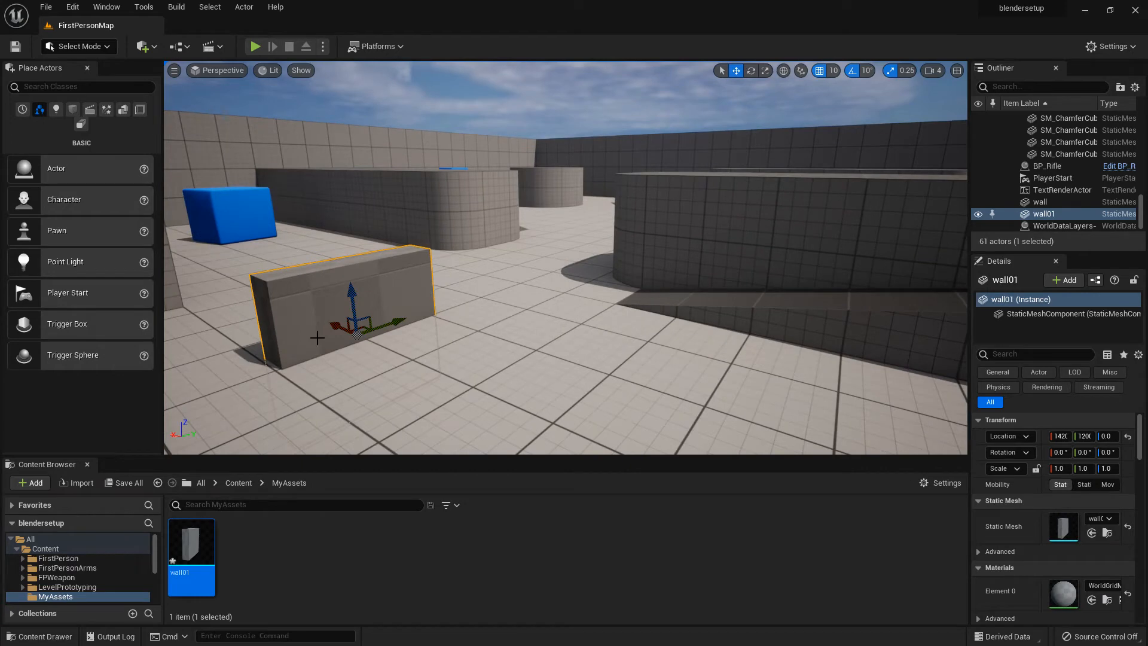
{"action": "mouse_move", "coordinate": [356, 332]}
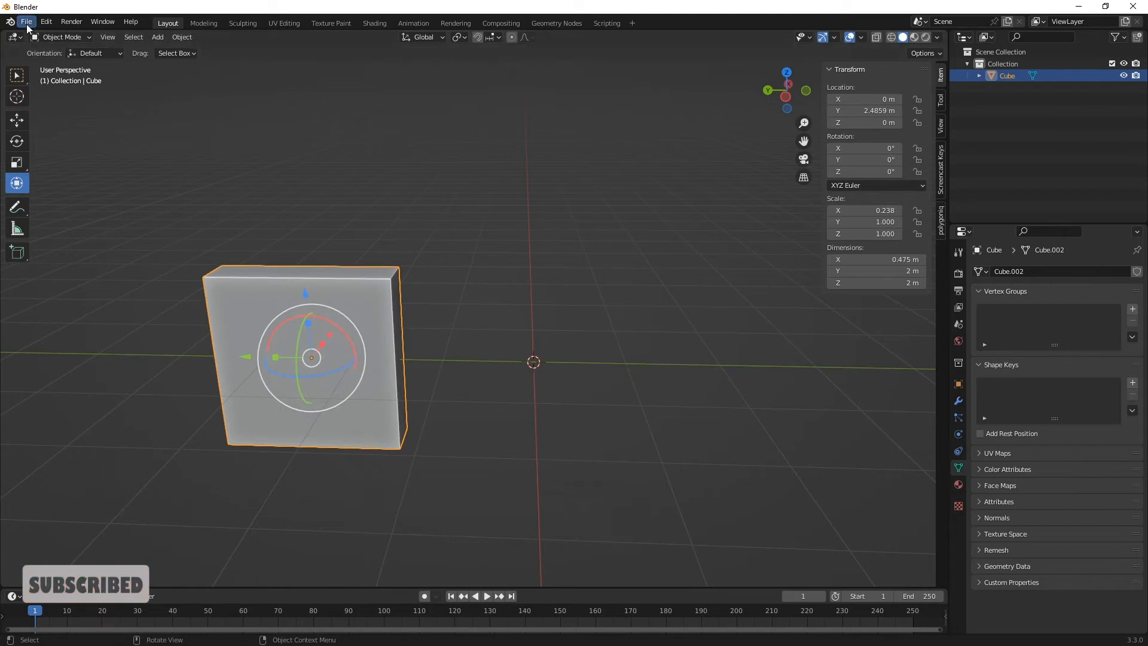
- Re-export the current slab as FBX, overwriting wall01.fbx
{"action": "left_click", "coordinate": [25, 21]}
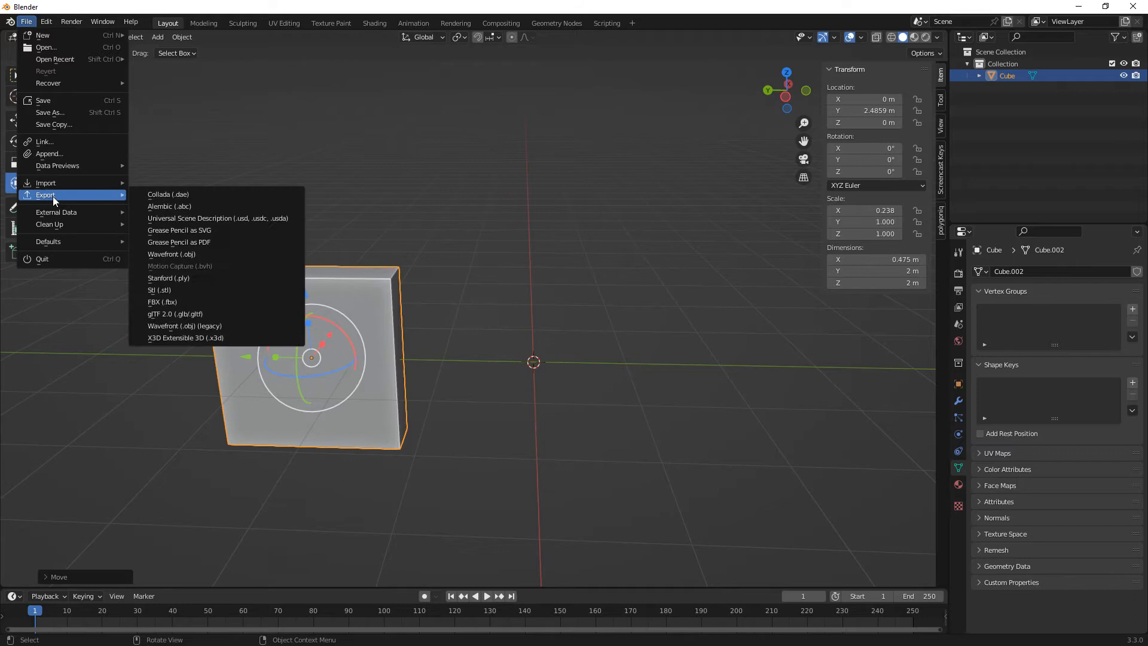
{"action": "left_click", "coordinate": [163, 302]}
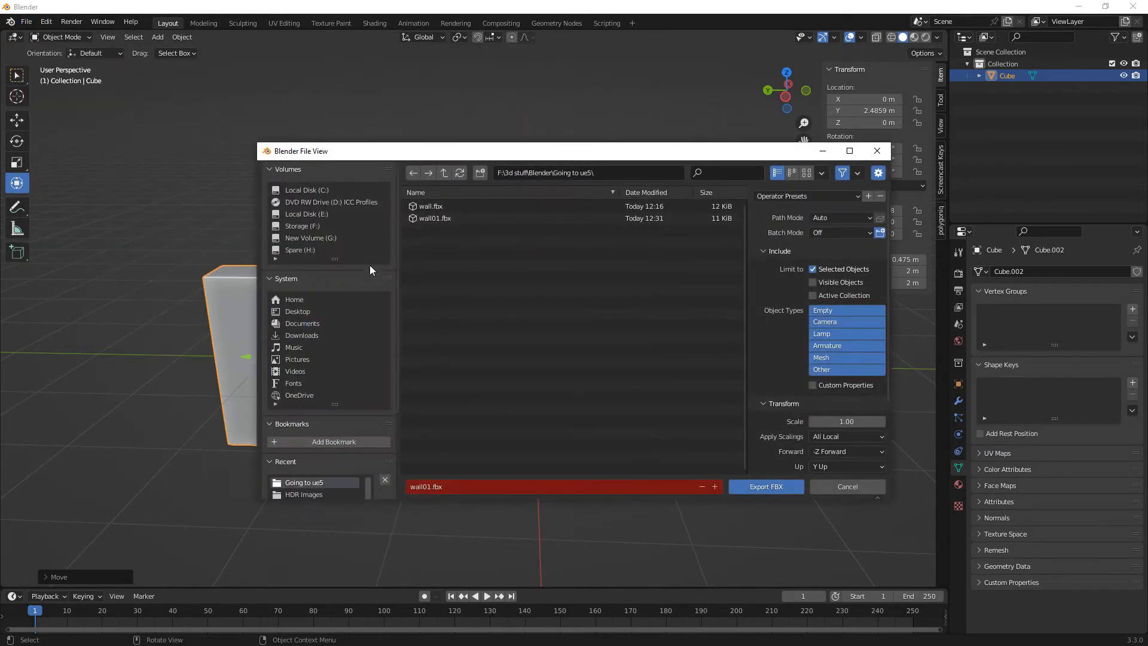
{"action": "left_click", "coordinate": [766, 487]}
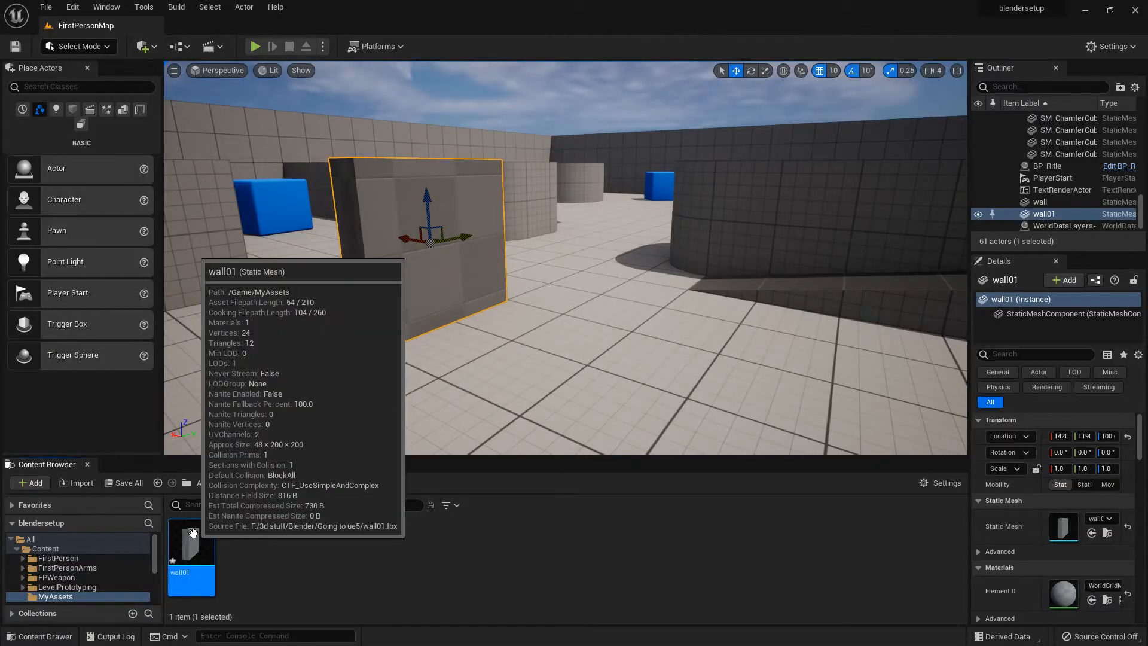
- Reimport the wall01 asset from its source FBX via its context menu
{"action": "right_click", "coordinate": [190, 546]}
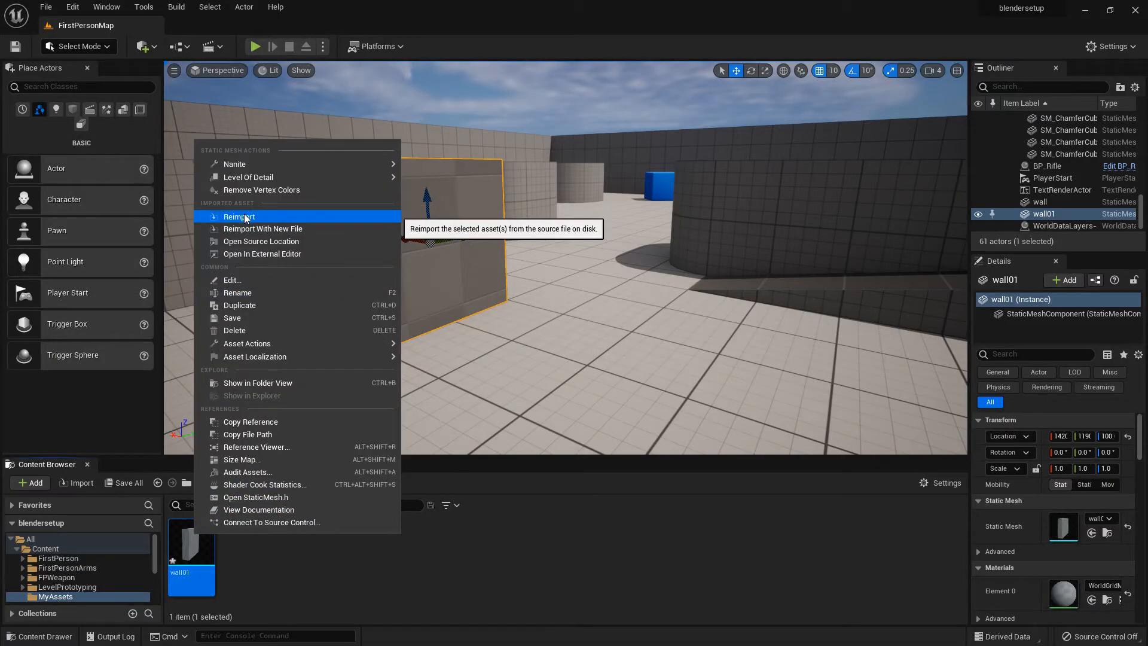
{"action": "left_click", "coordinate": [240, 216]}
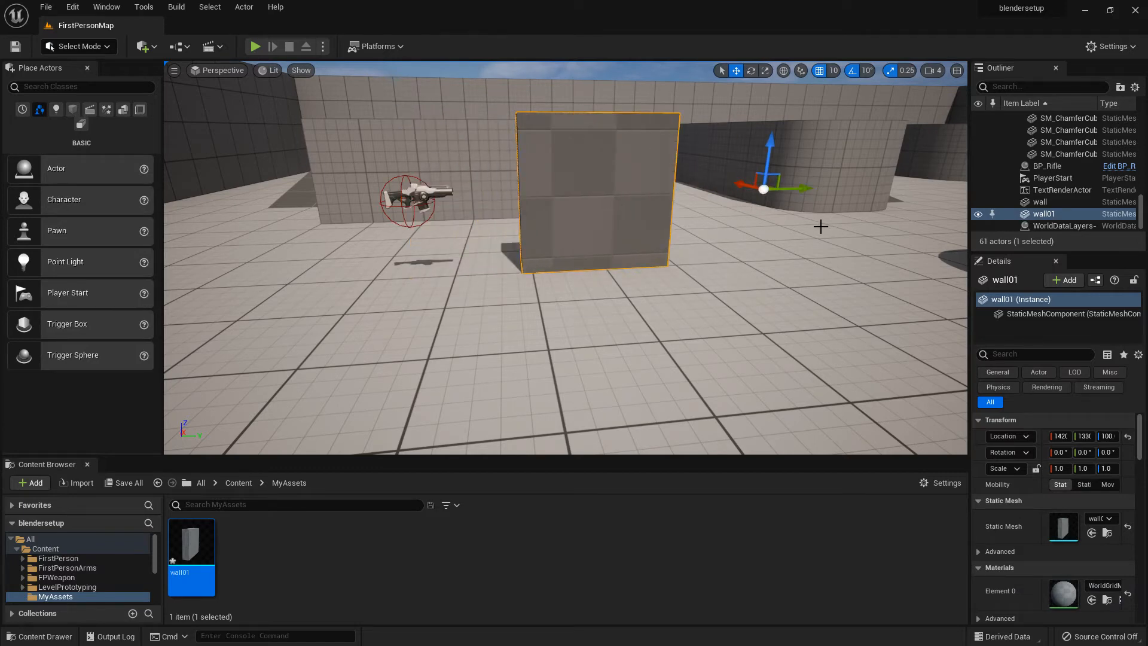
{"action": "mouse_move", "coordinate": [789, 236]}
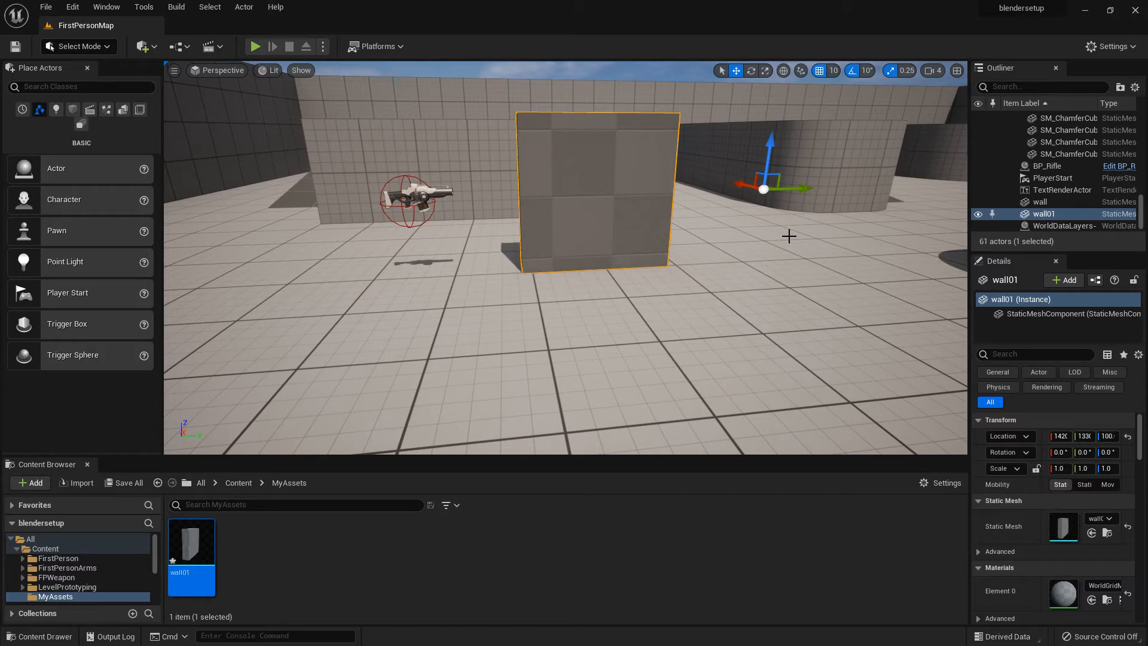
{"action": "mouse_move", "coordinate": [768, 228]}
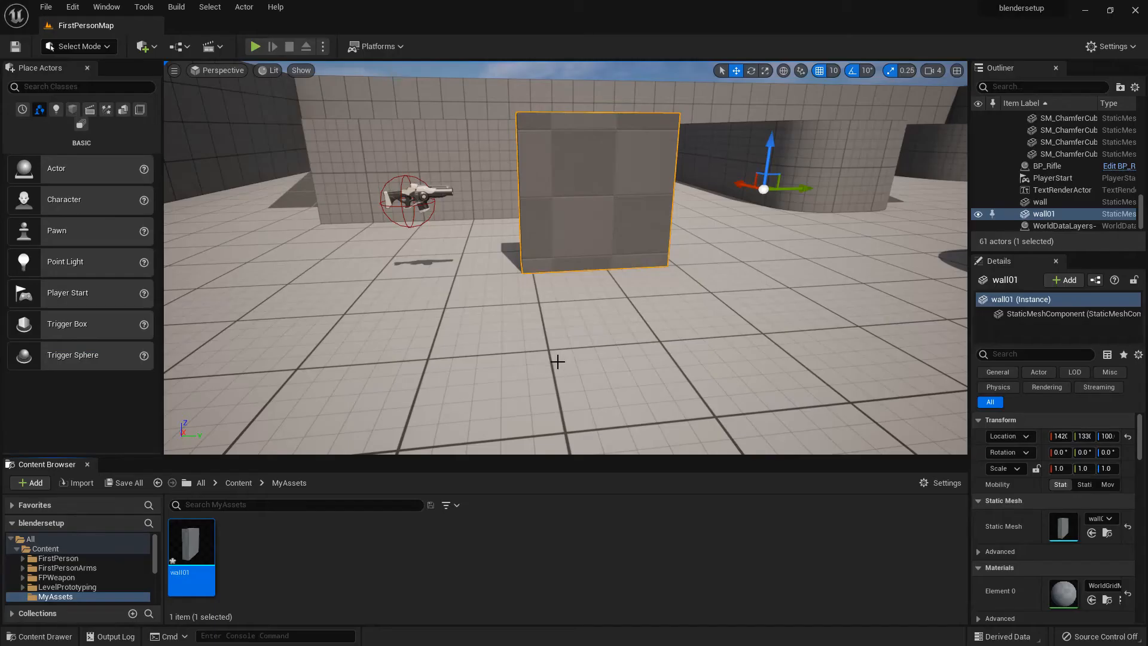
{"action": "mouse_move", "coordinate": [732, 230]}
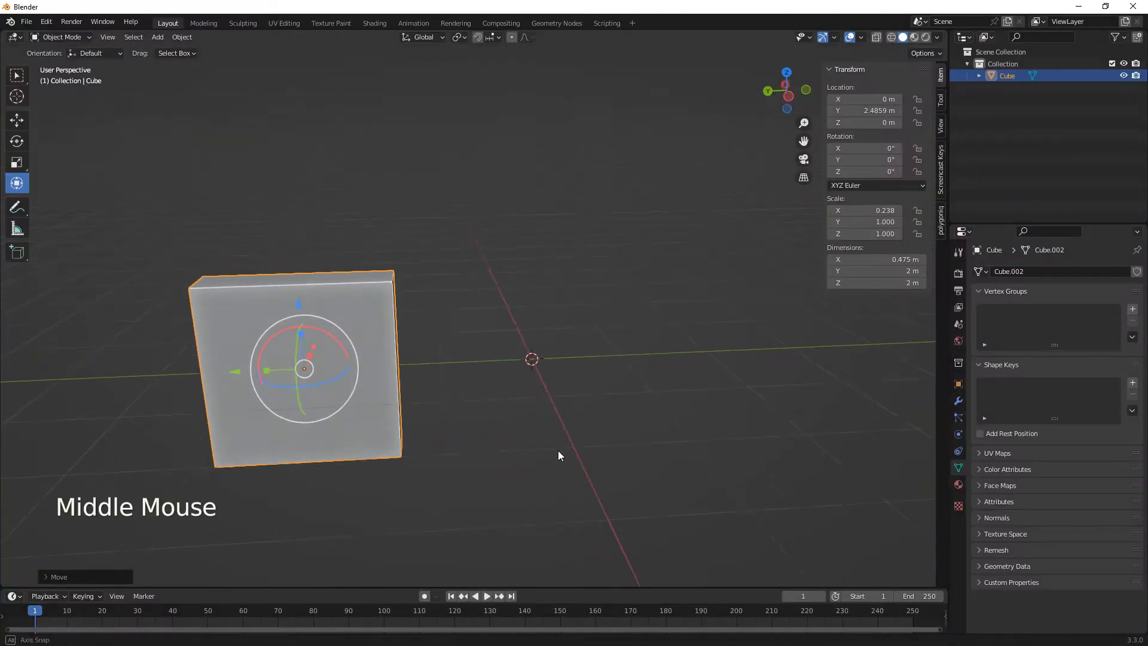
- Move the wall to the 3D cursor and set its origin to the 3D cursor at the bottom corner
{"action": "key", "text": "ctrl+z"}
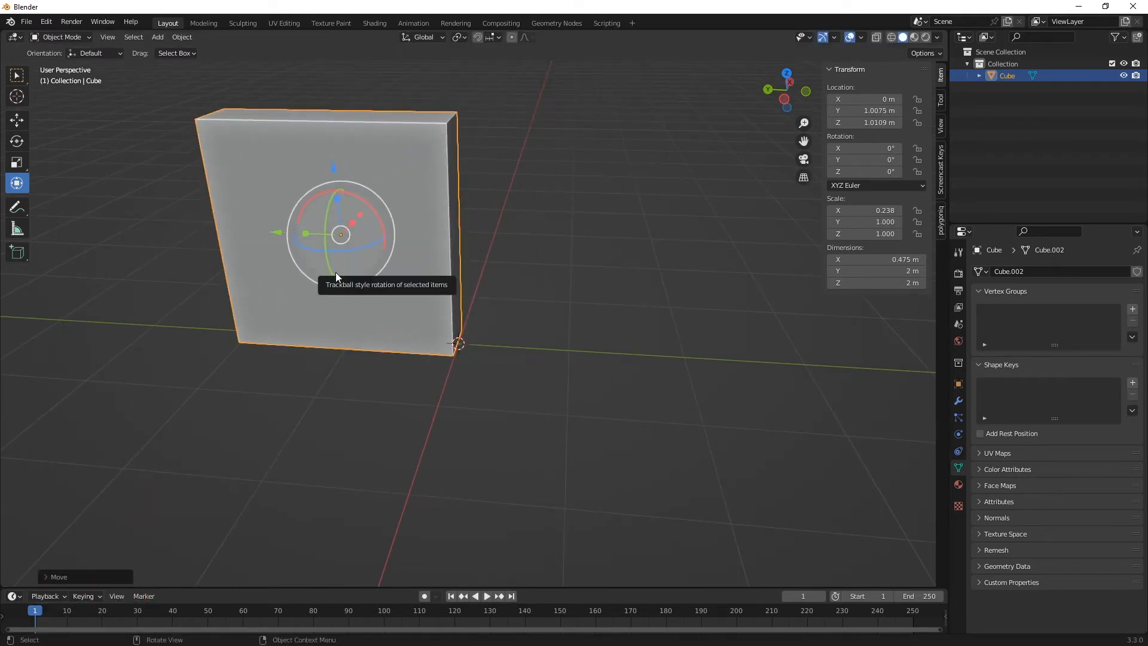
{"action": "mouse_move", "coordinate": [341, 220]}
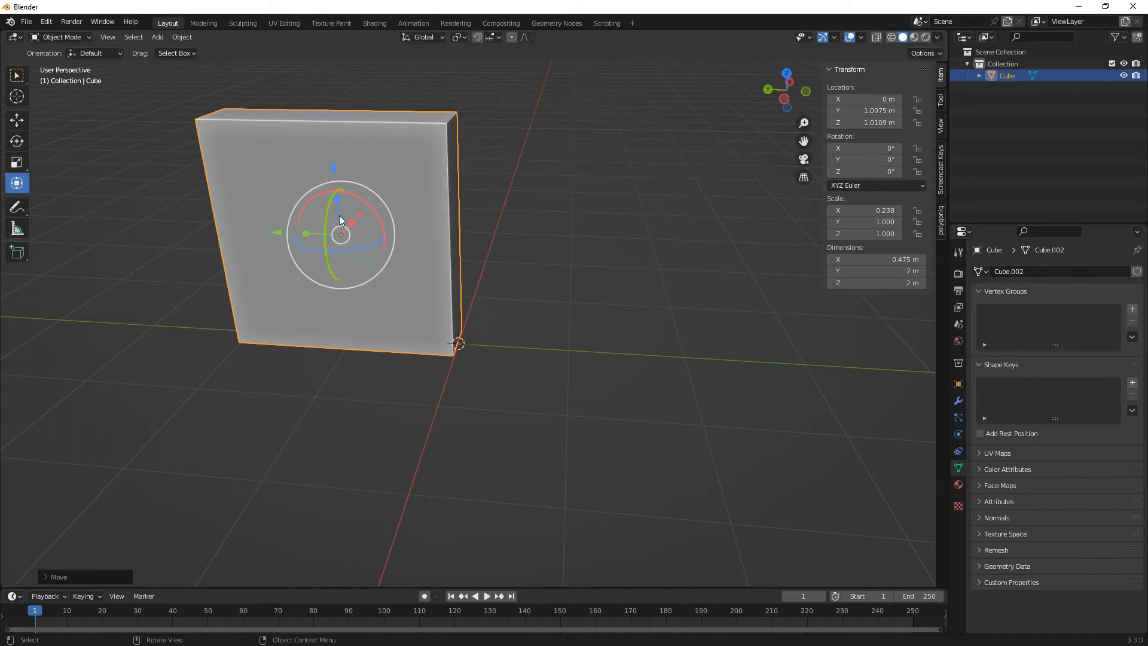
{"action": "mouse_move", "coordinate": [348, 222]}
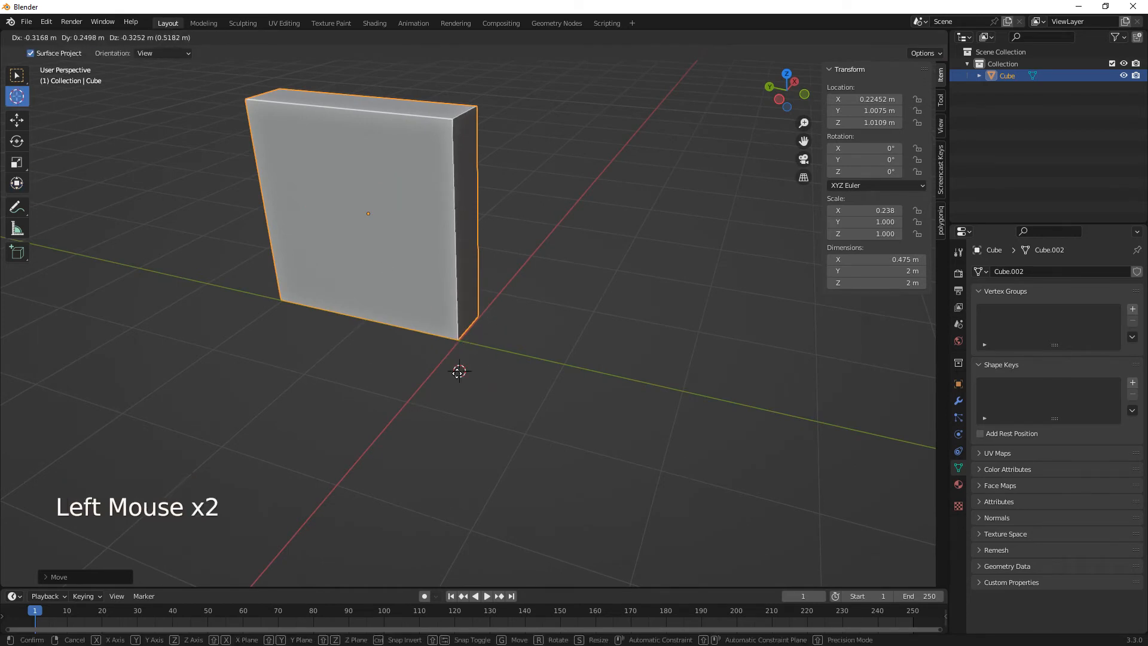
{"action": "left_click", "coordinate": [460, 339]}
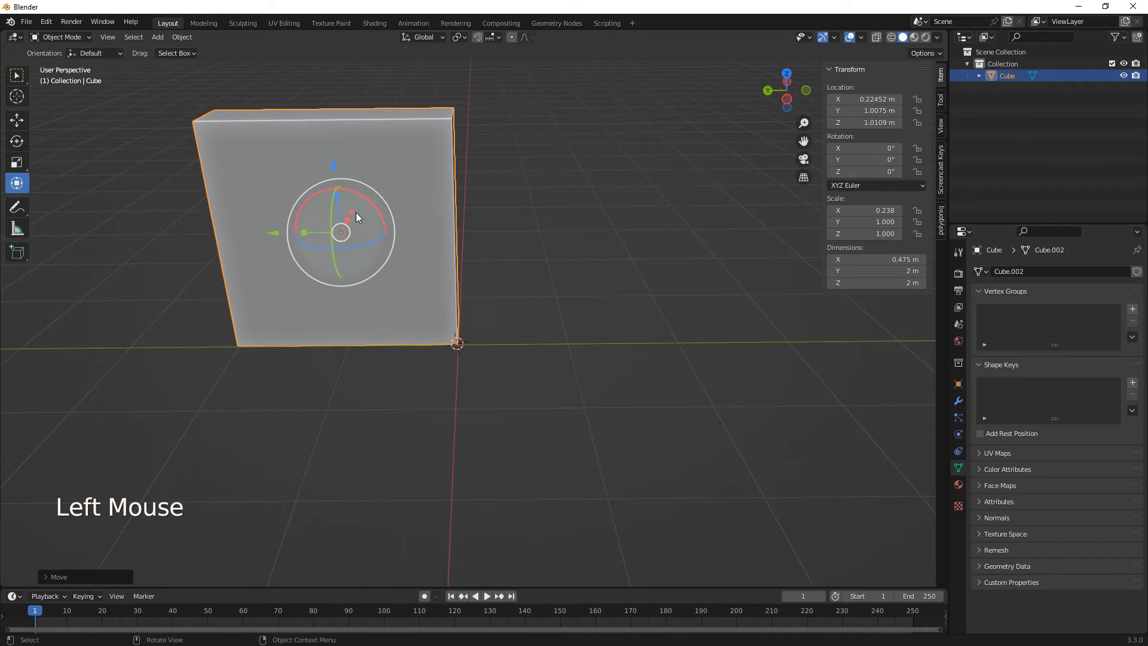
{"action": "left_click", "coordinate": [182, 37]}
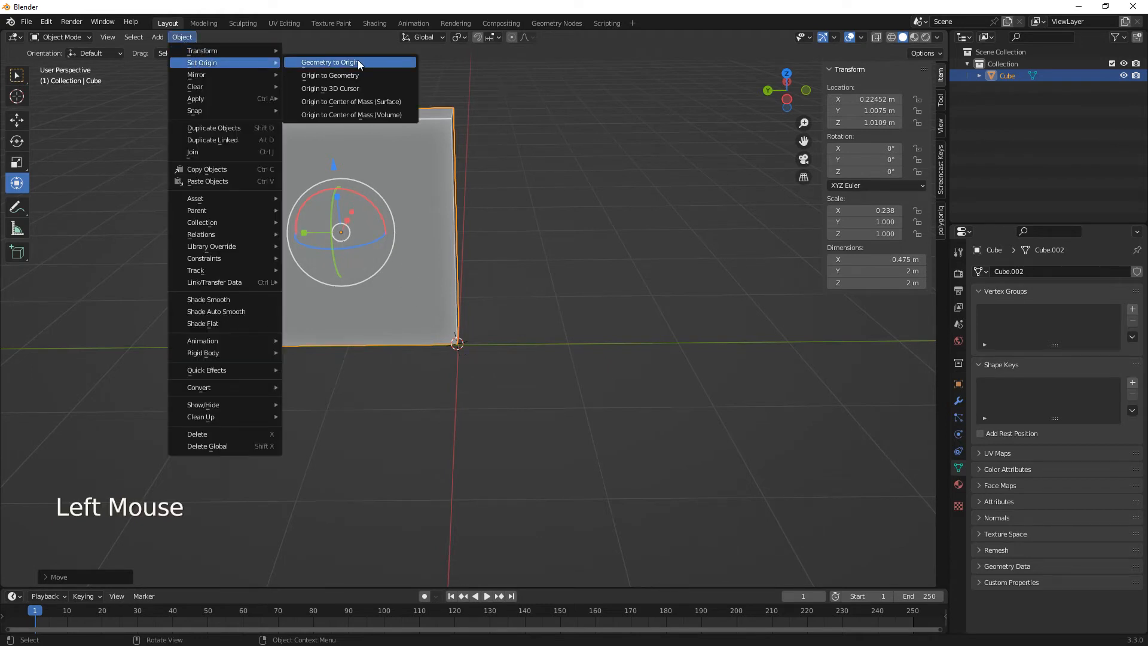
{"action": "left_click", "coordinate": [330, 62]}
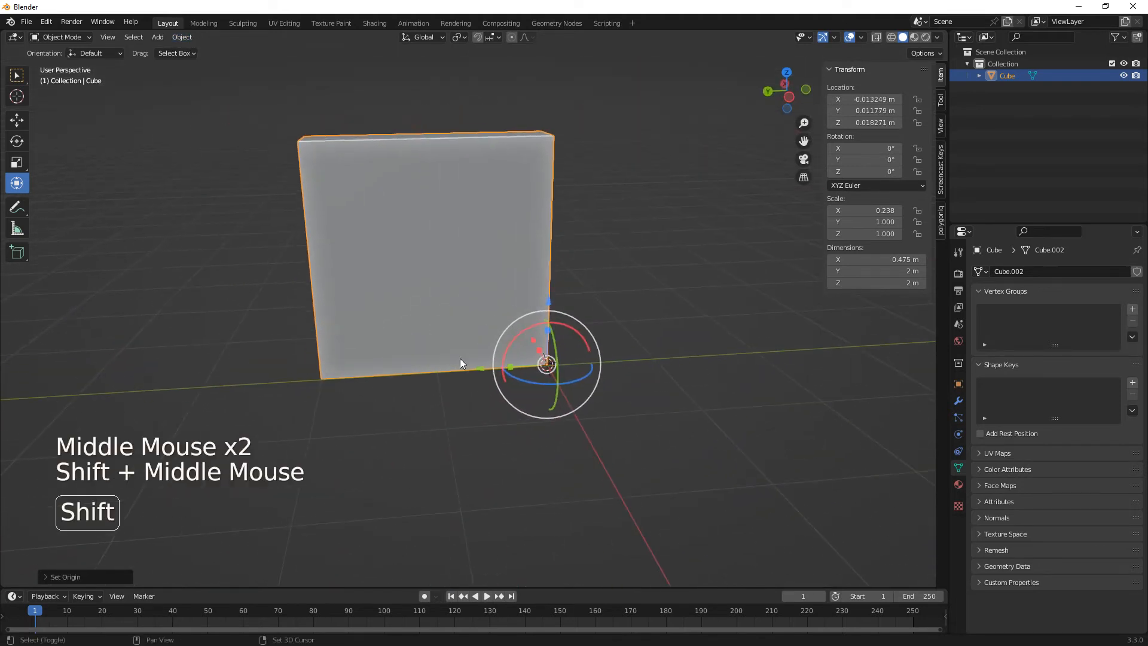
- Export the wall again as wall01.fbx, overwriting the earlier file
{"action": "left_click", "coordinate": [25, 21]}
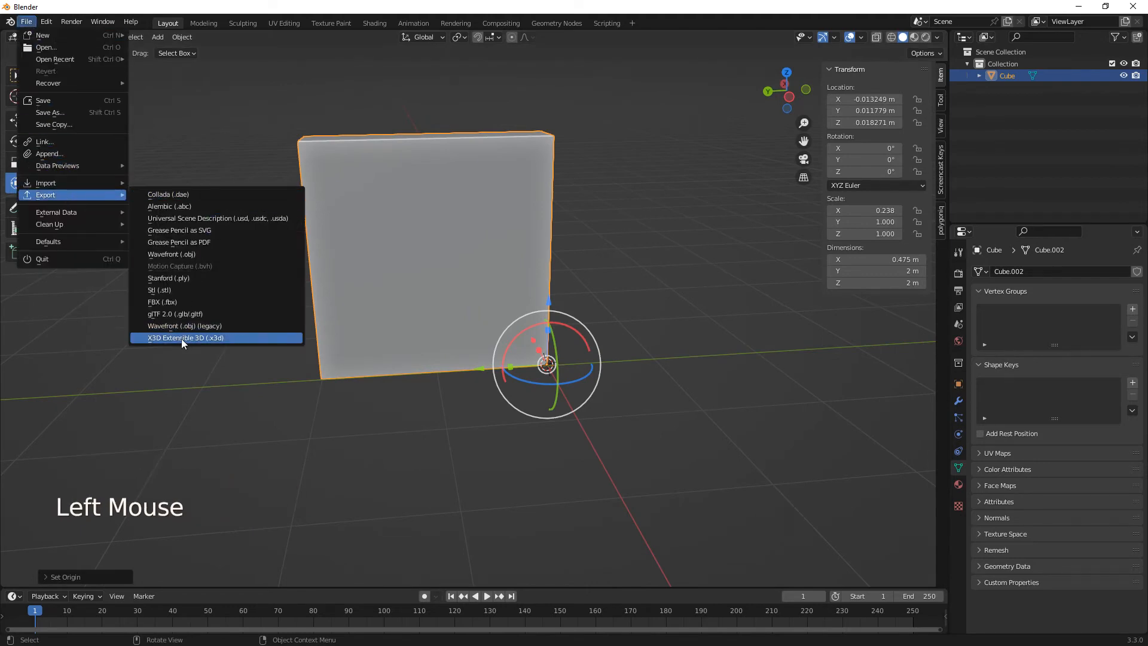
{"action": "left_click", "coordinate": [162, 302]}
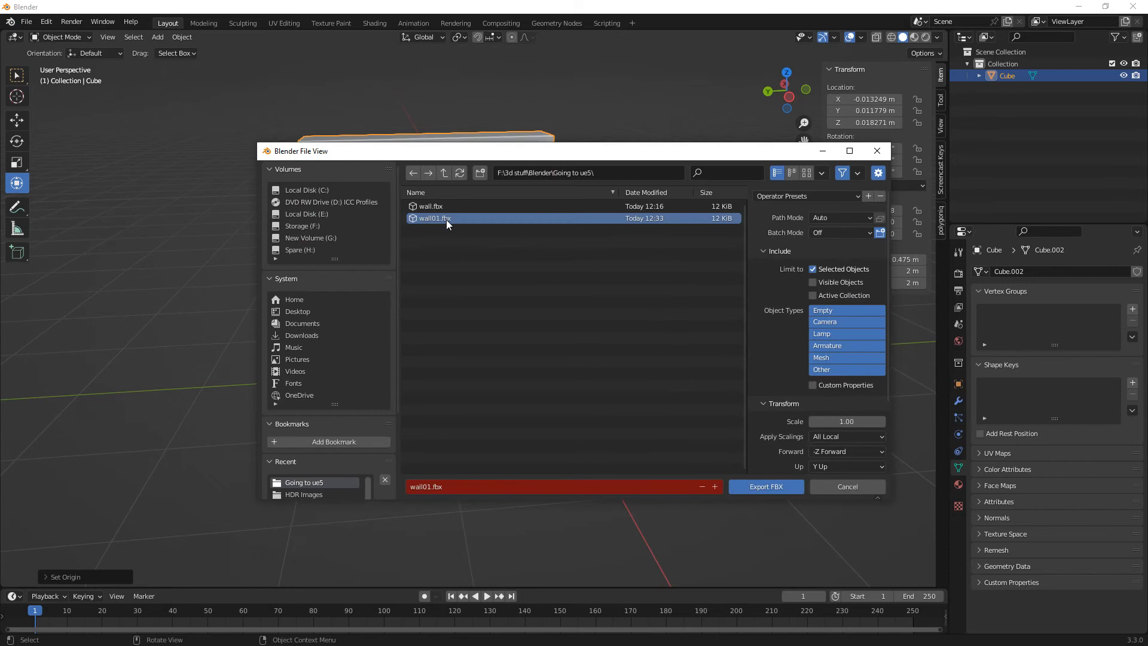
{"action": "left_click", "coordinate": [765, 487]}
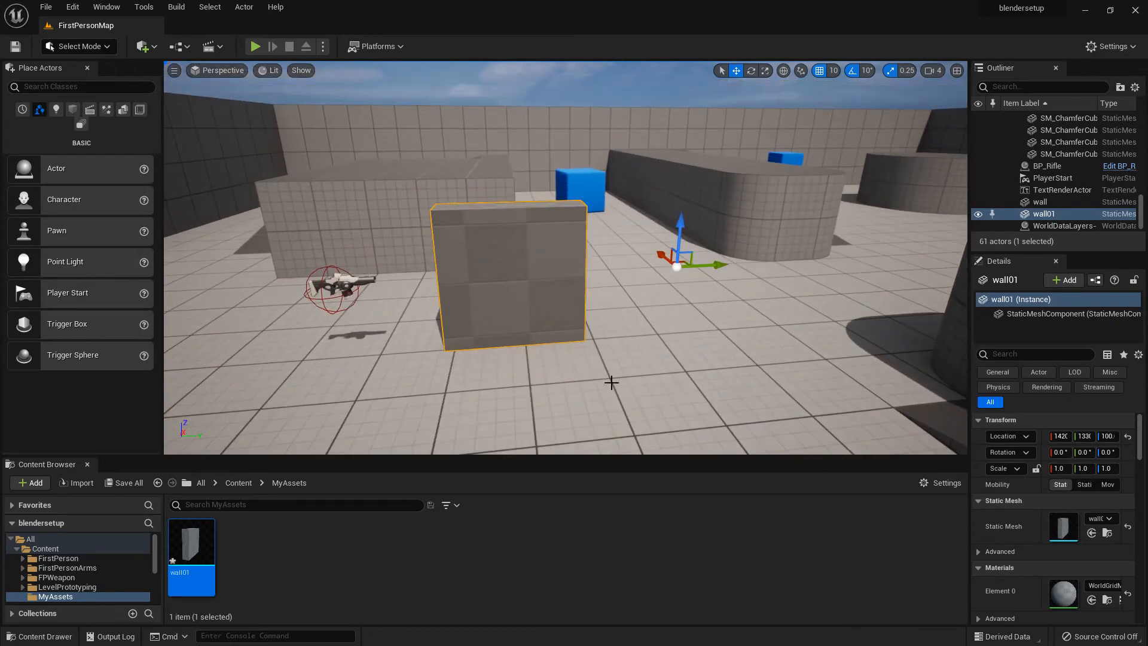
- Bring up the wall01 asset's actions to reimport it with the corner pivot
{"action": "right_click", "coordinate": [190, 542]}
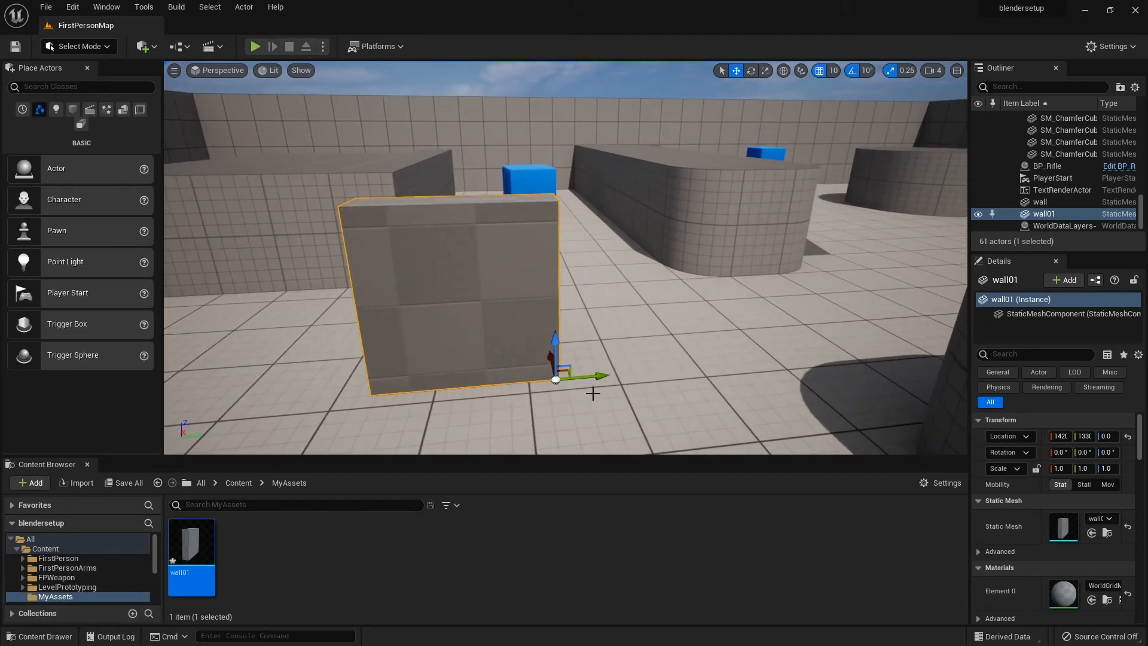
{"action": "mouse_move", "coordinate": [651, 373]}
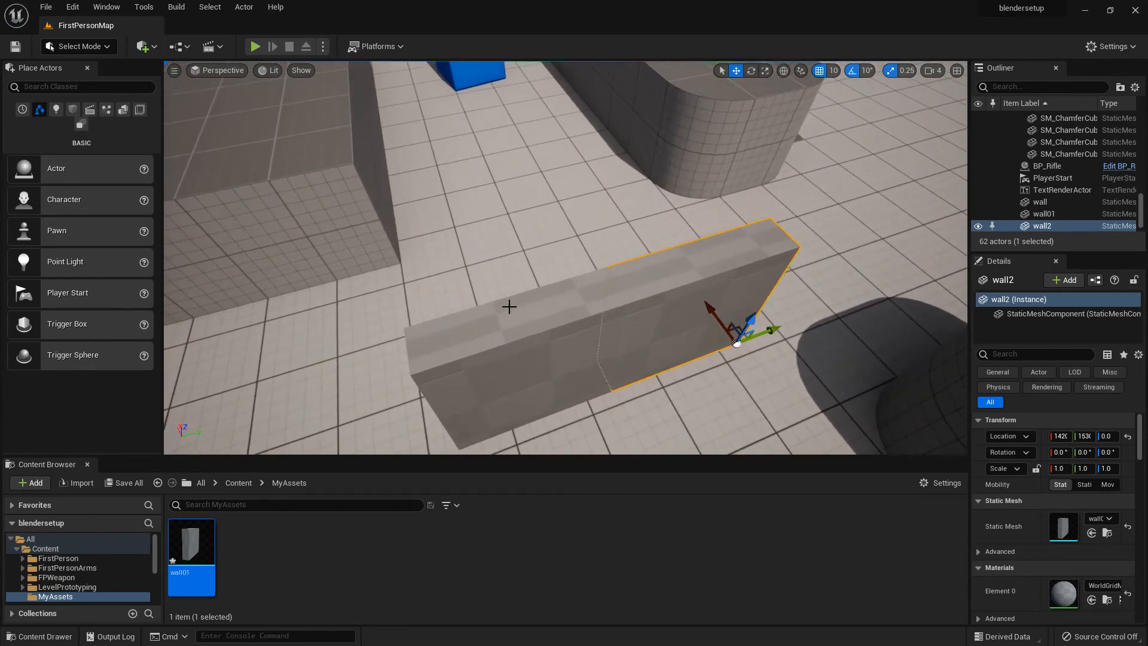
{"action": "mouse_move", "coordinate": [708, 254]}
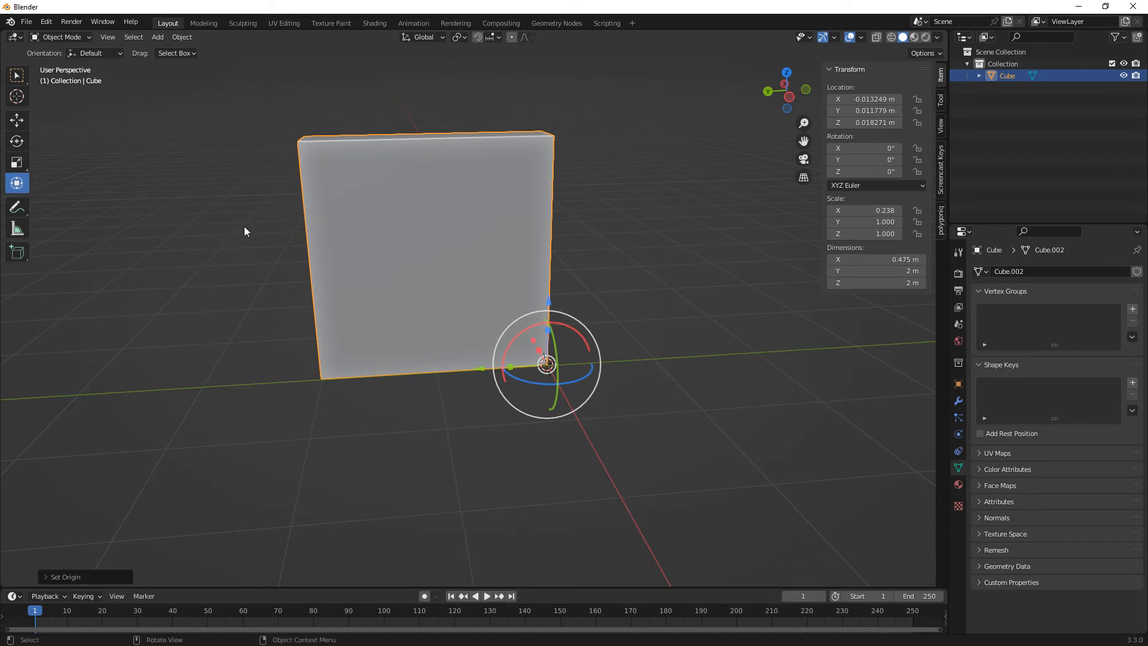
{"action": "mouse_move", "coordinate": [390, 256]}
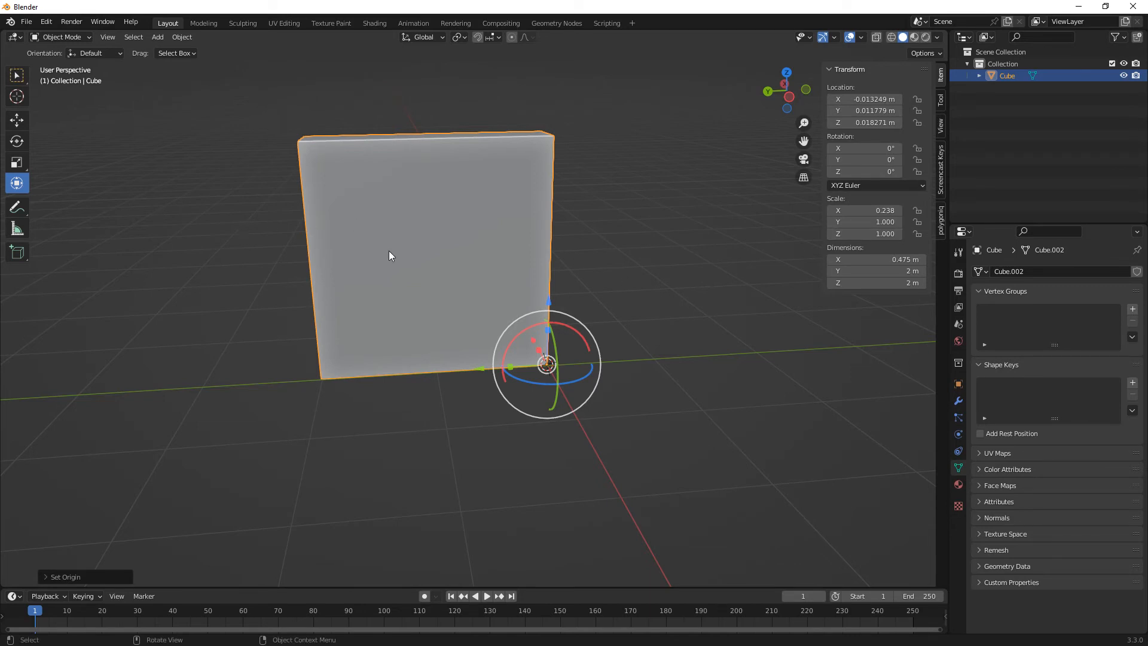
- Apply All Transforms so scale is 1 and location 0, then enter Edit Mode and select all
{"action": "key", "text": "ctrl+a"}
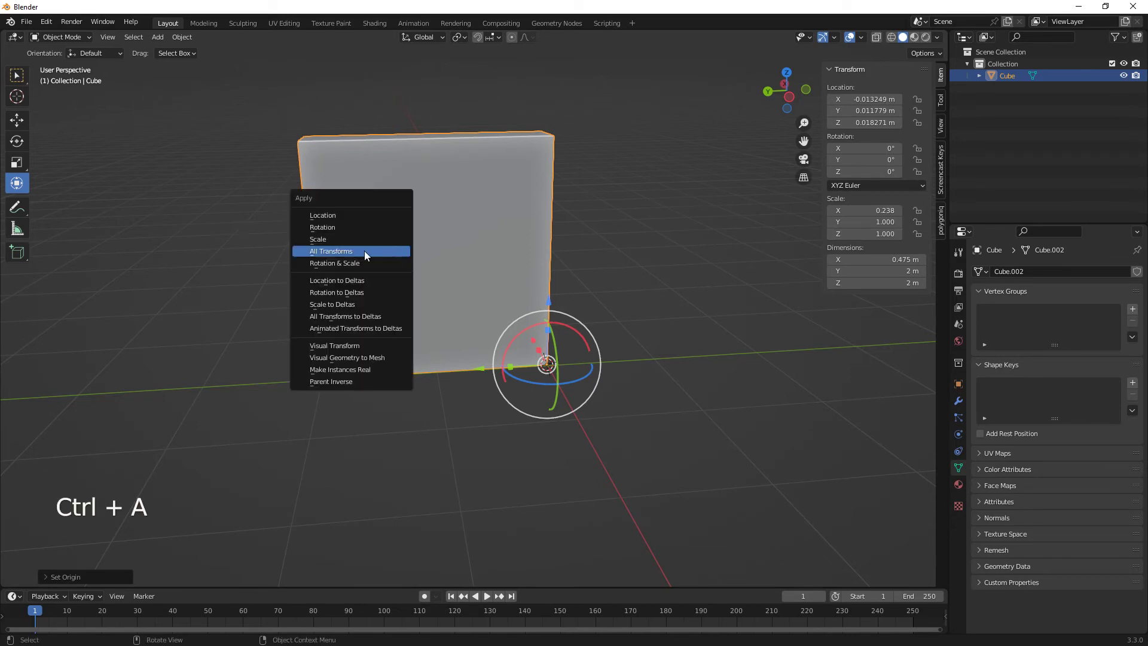
{"action": "mouse_move", "coordinate": [335, 255]}
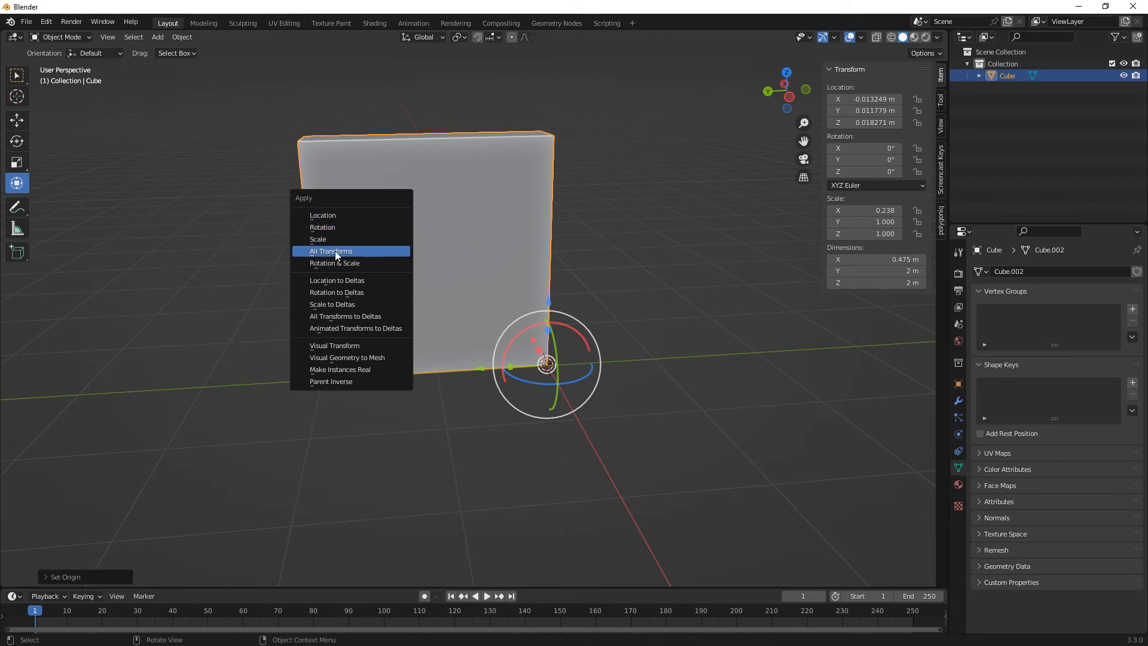
{"action": "left_click", "coordinate": [330, 252]}
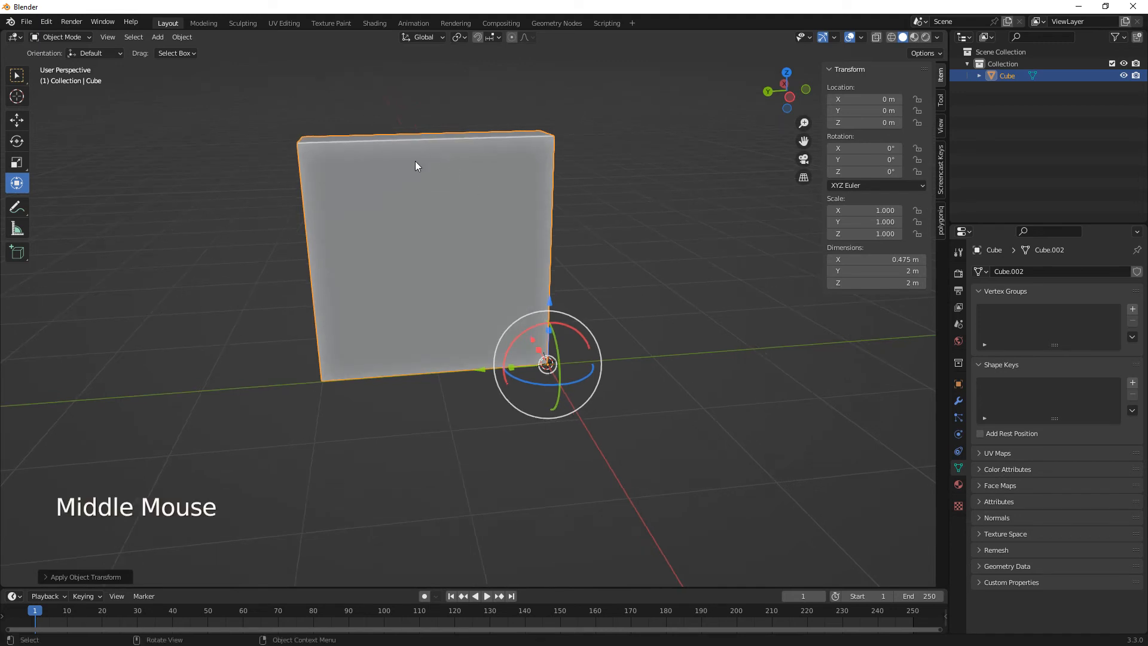
{"action": "key", "text": "Tab"}
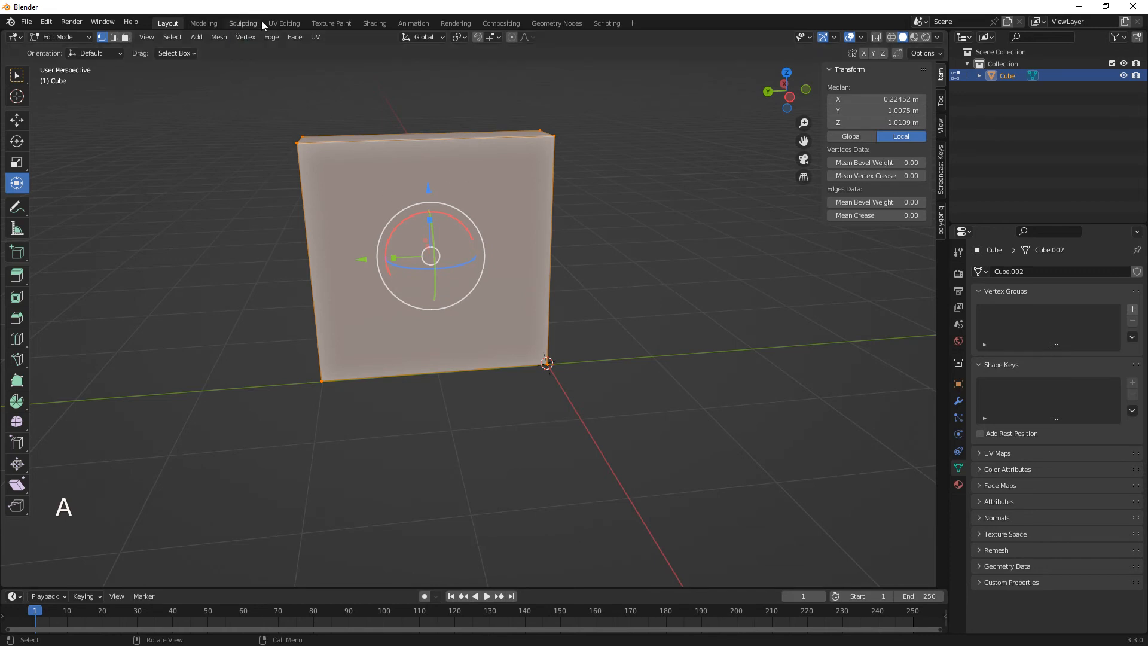
{"action": "left_click", "coordinate": [314, 37]}
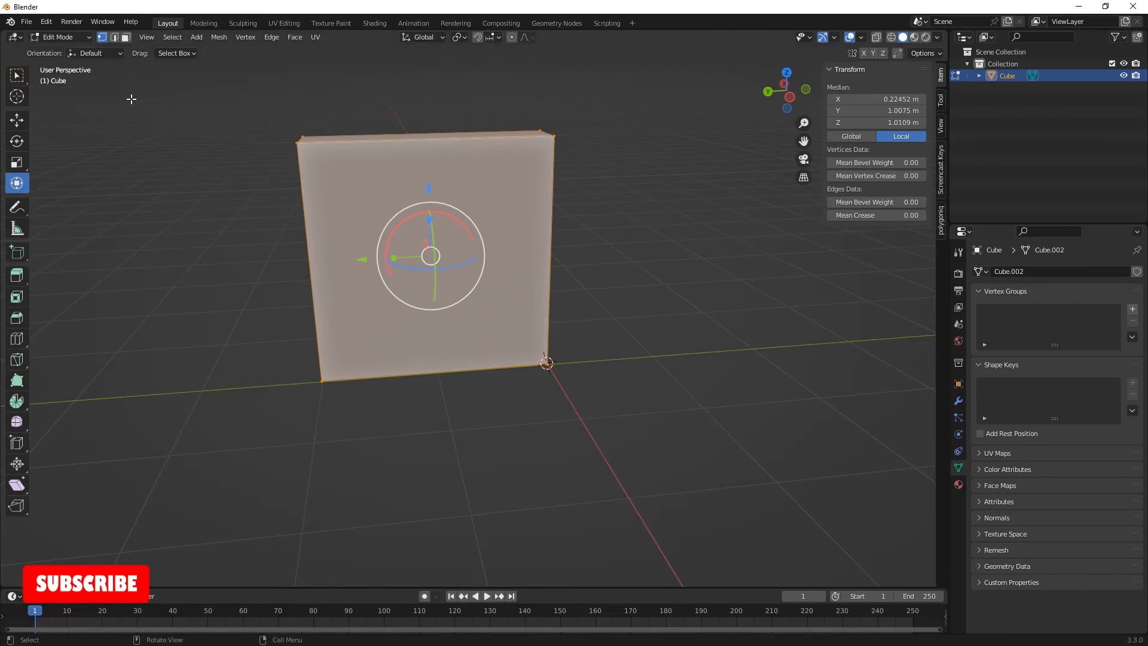
{"action": "left_click", "coordinate": [27, 21]}
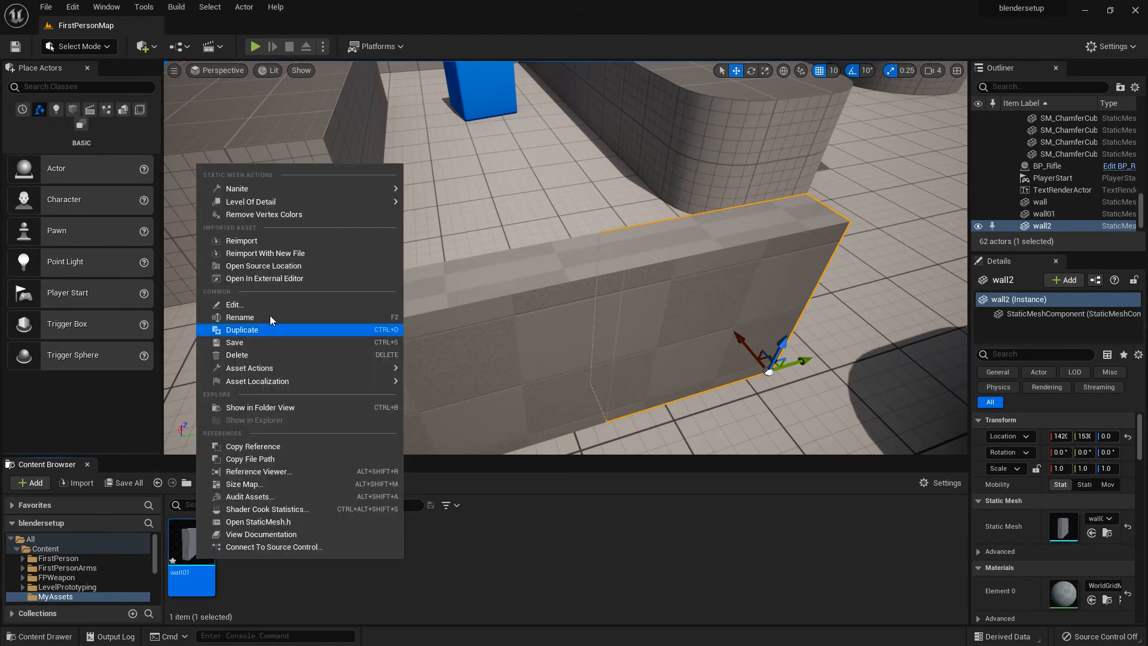
- Reimport wall01 from the re-exported FBX so the placed walls update
{"action": "left_click", "coordinate": [240, 241]}
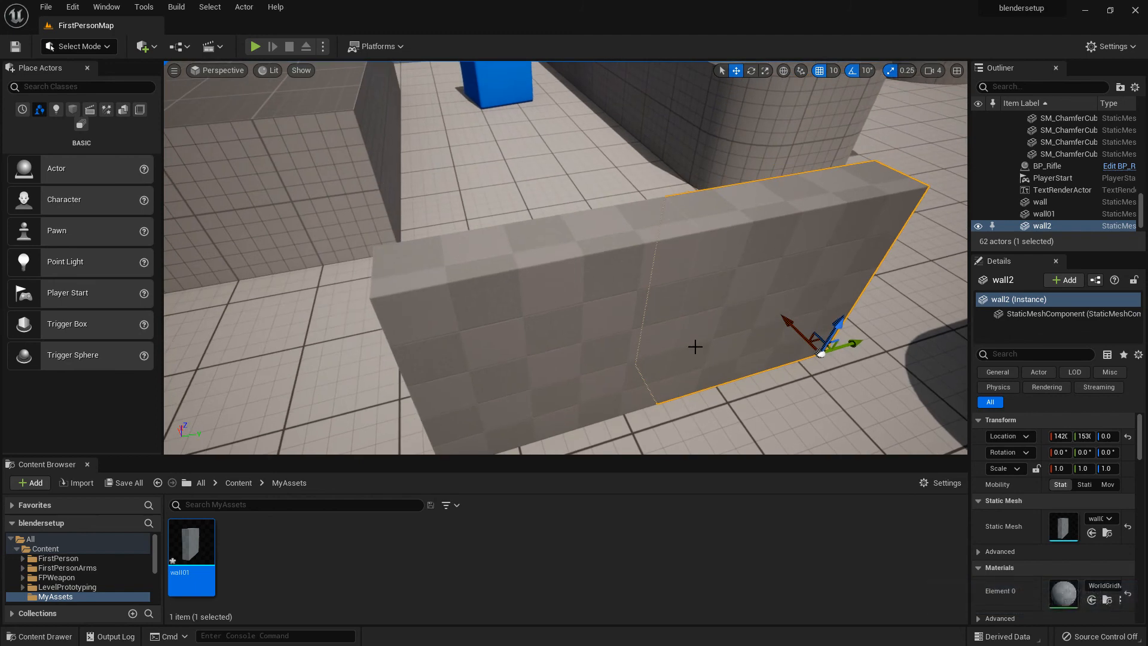
{"action": "mouse_move", "coordinate": [663, 358]}
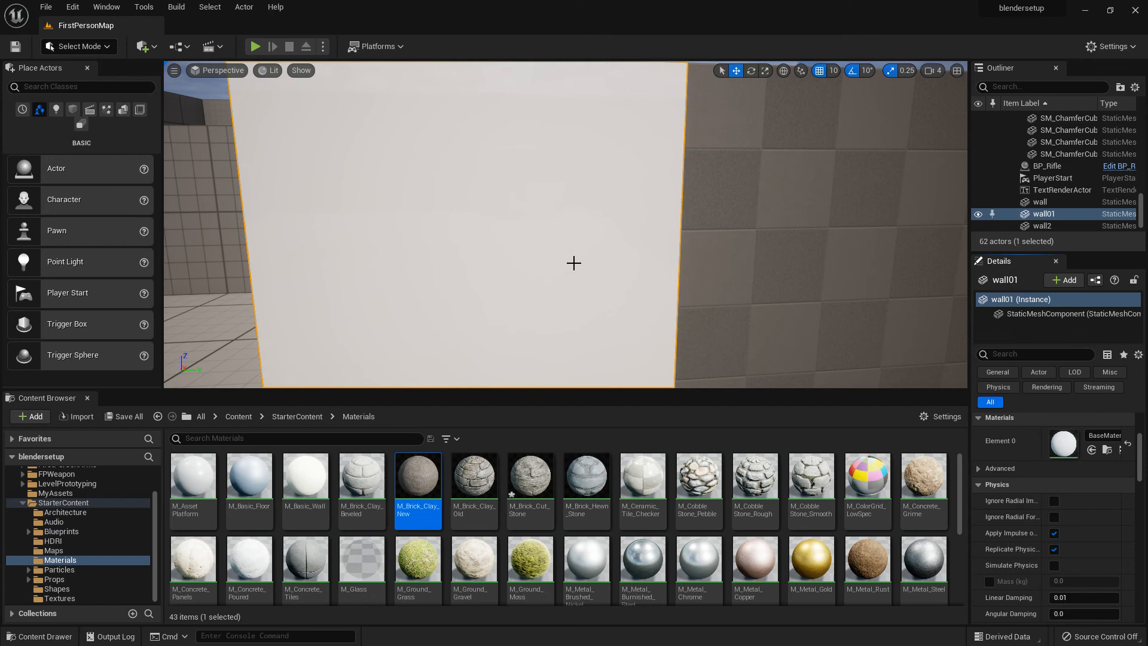
{"action": "mouse_move", "coordinate": [417, 476]}
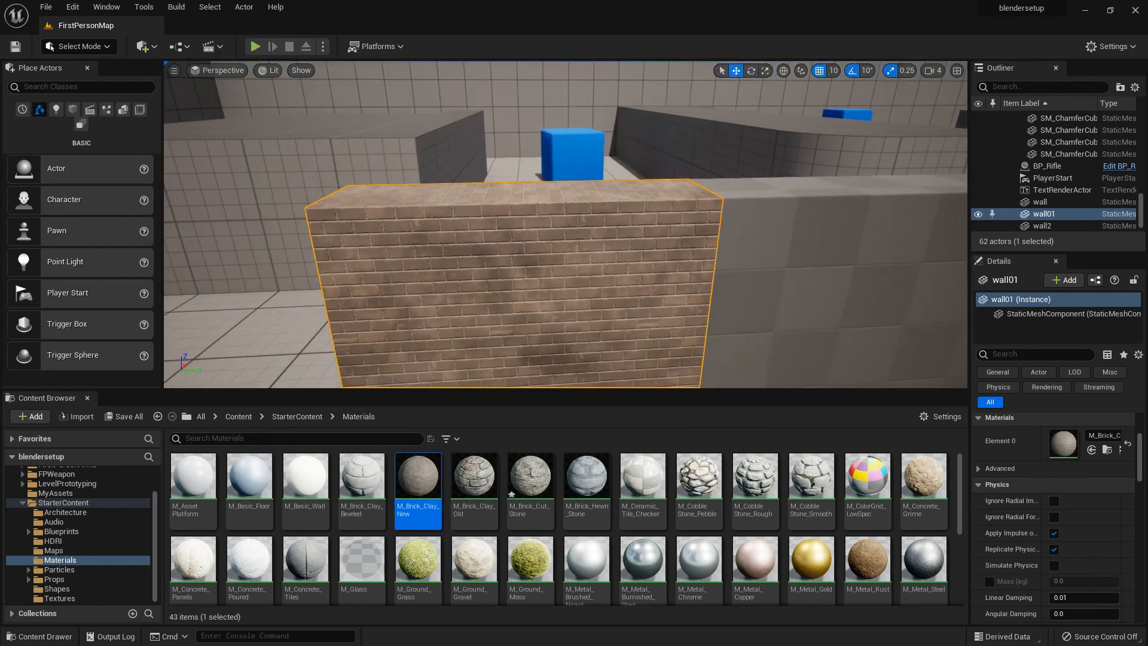
- Play the level to view wall01 wearing the M_Brick_Clay_New brick material
{"action": "left_click", "coordinate": [254, 46]}
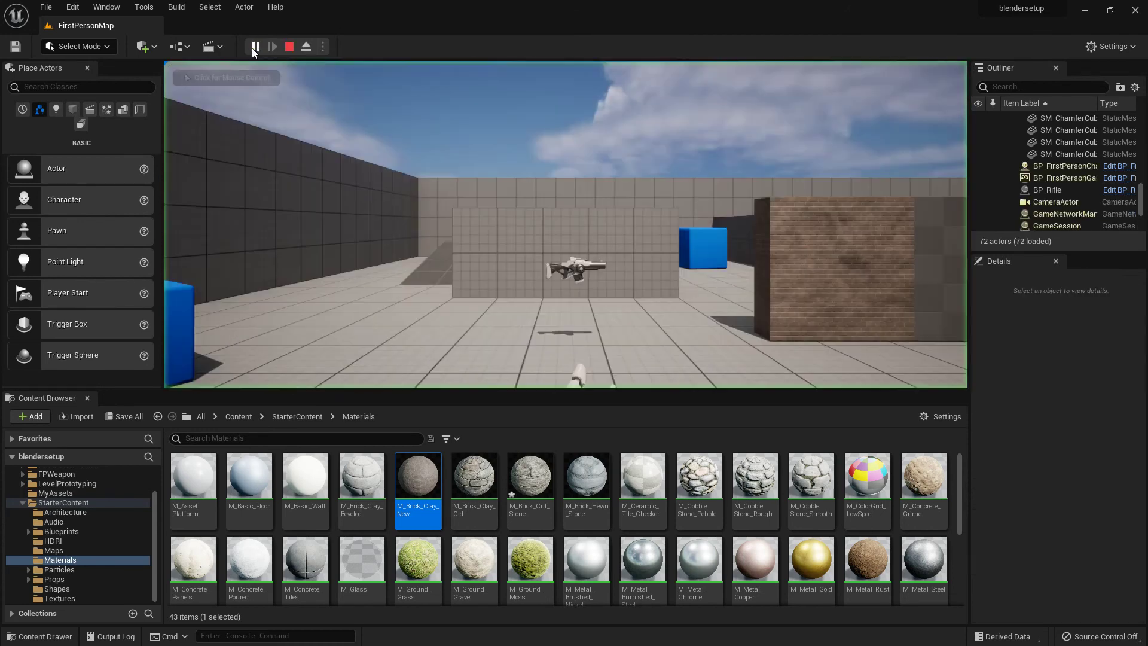